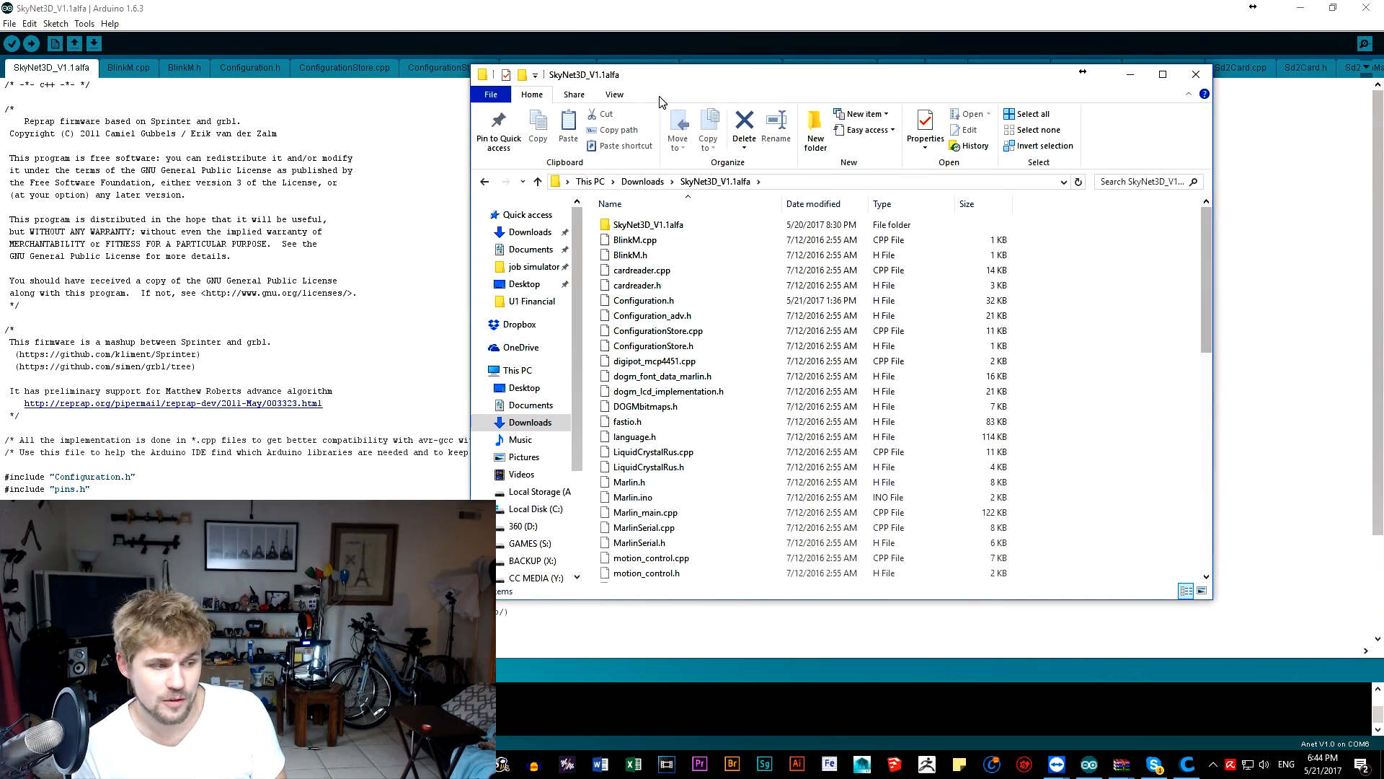
# Open the SkyNet3D_V1.1alfa.ino sketch from the downloaded firmware folder in Arduino IDE
pyautogui.scroll(-3)
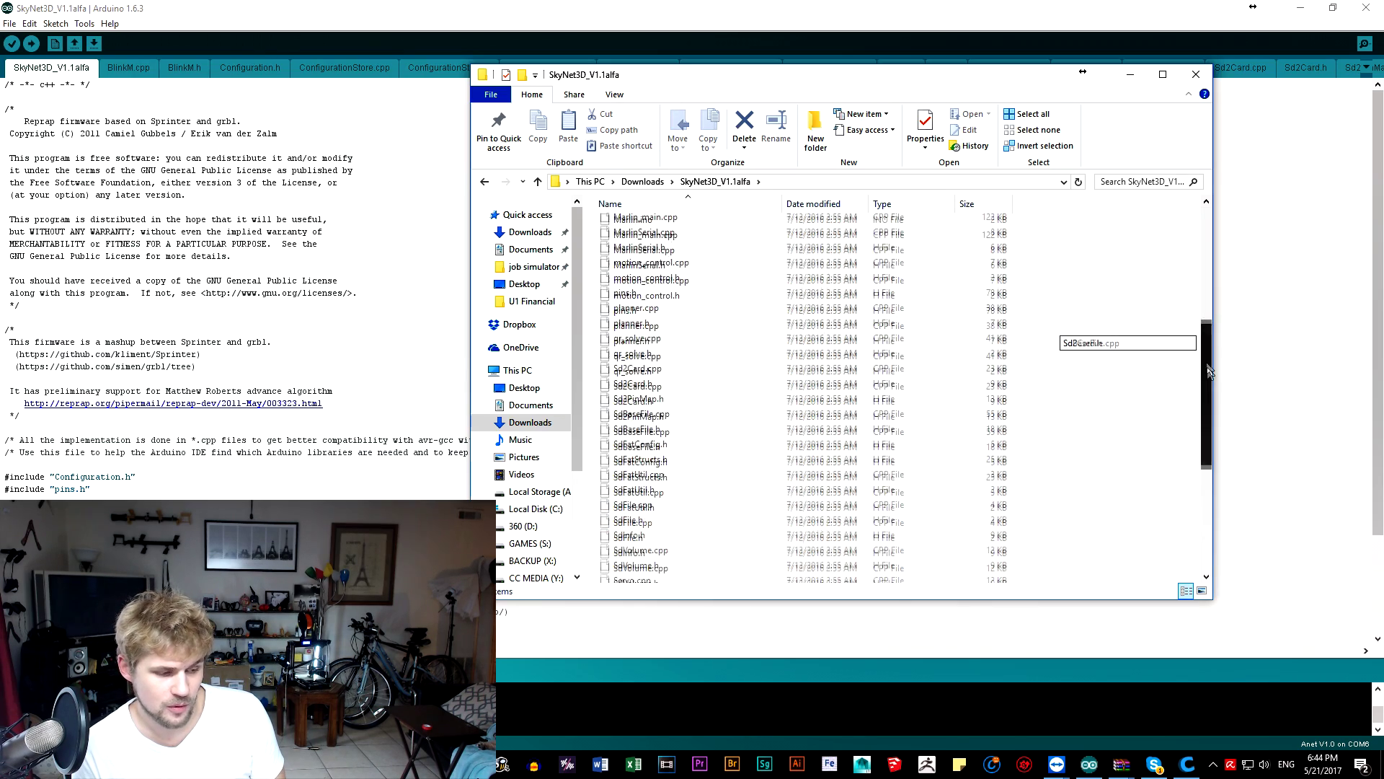
pyautogui.scroll(-3)
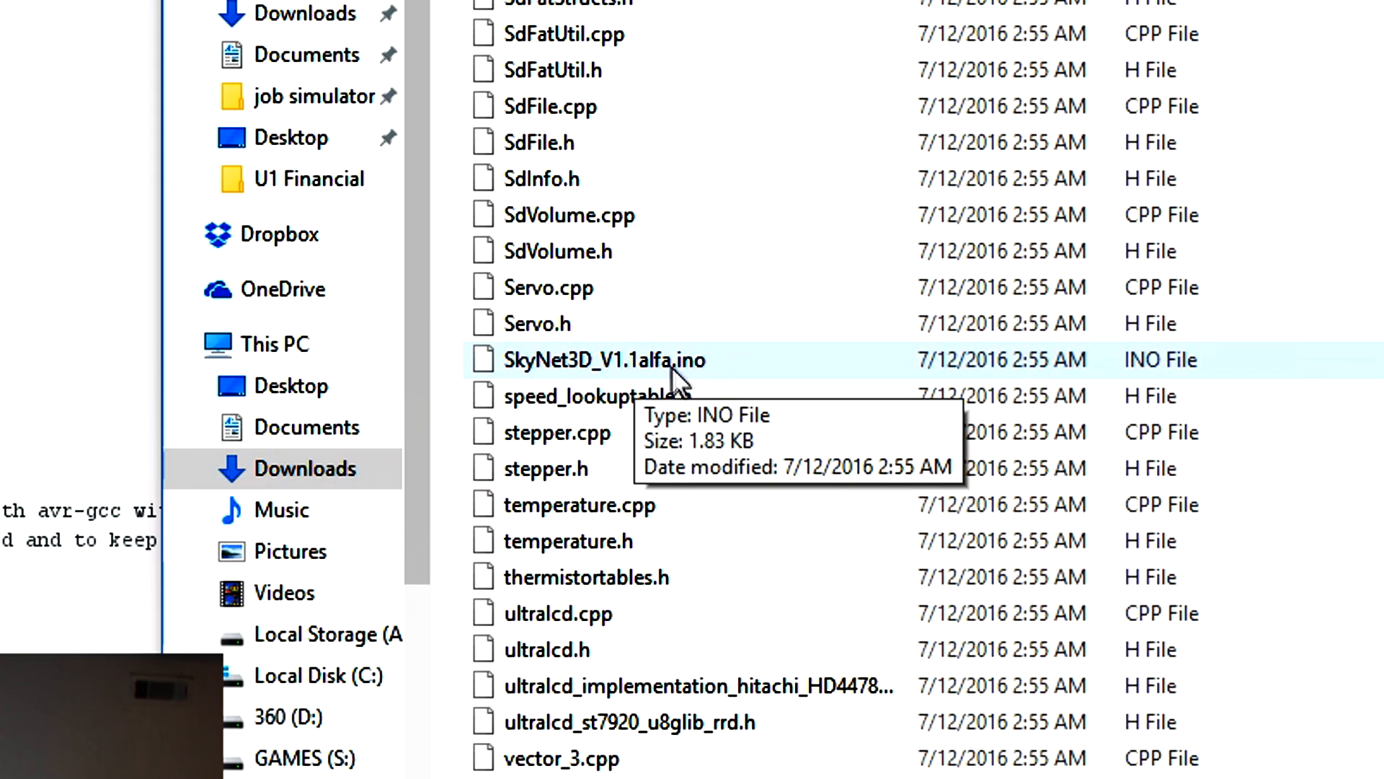
pyautogui.doubleClick(607, 359)
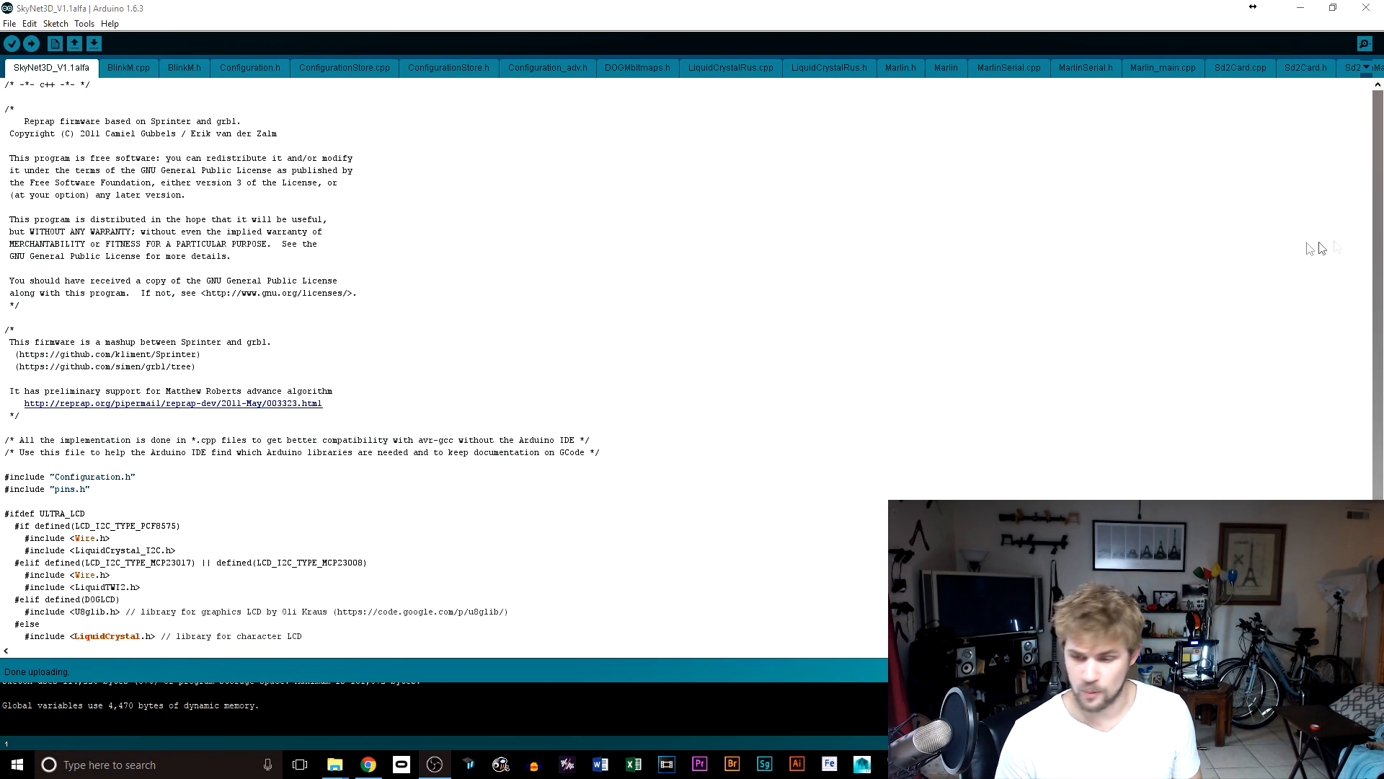
pyautogui.moveTo(516, 262)
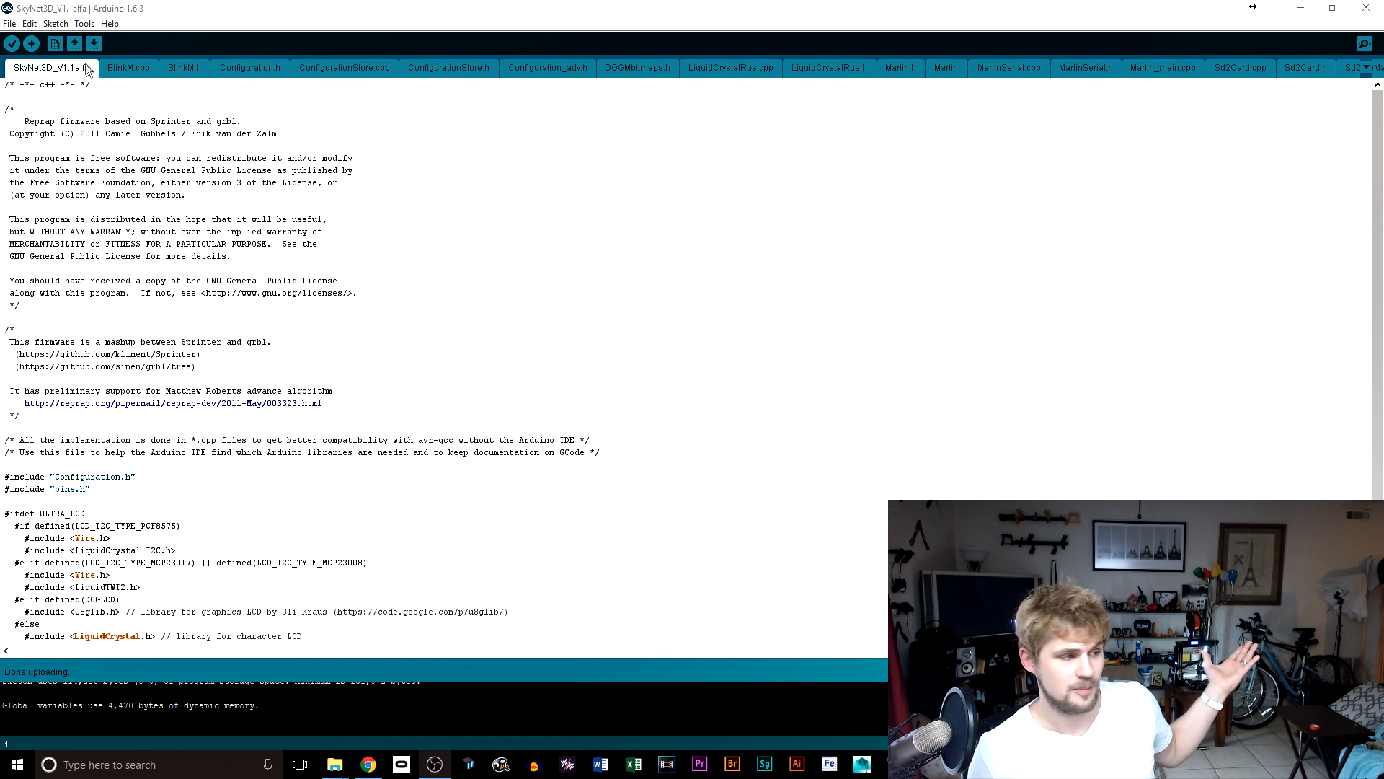
pyautogui.click(84, 23)
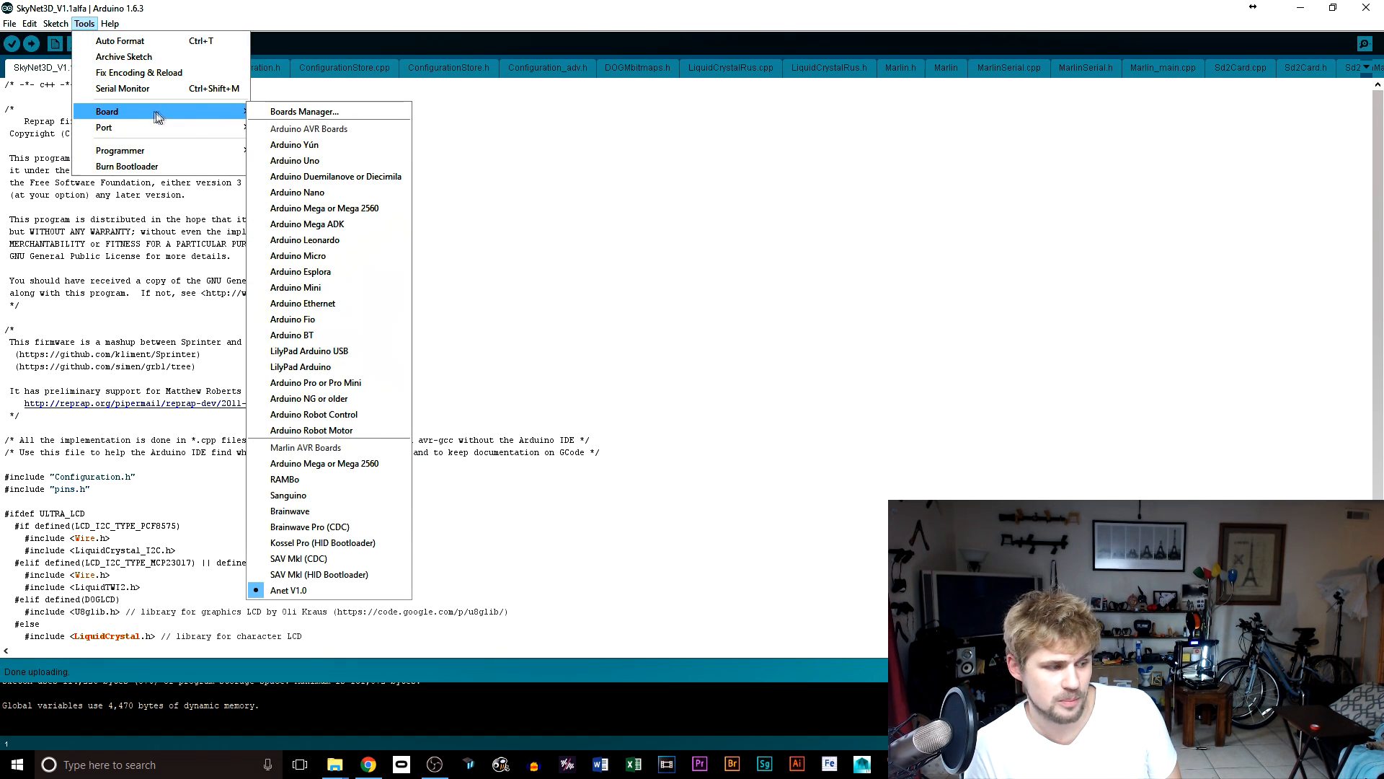
pyautogui.moveTo(315, 382)
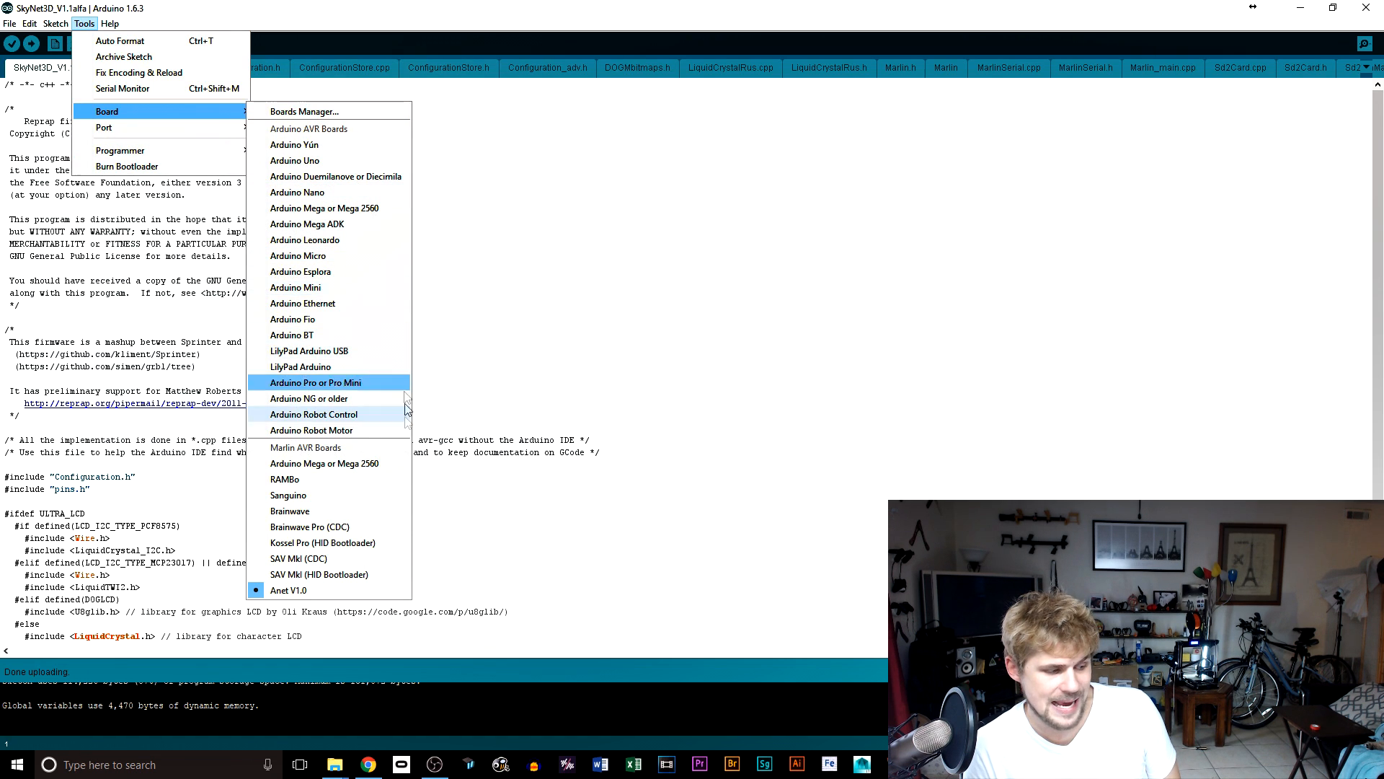
pyautogui.moveTo(370, 590)
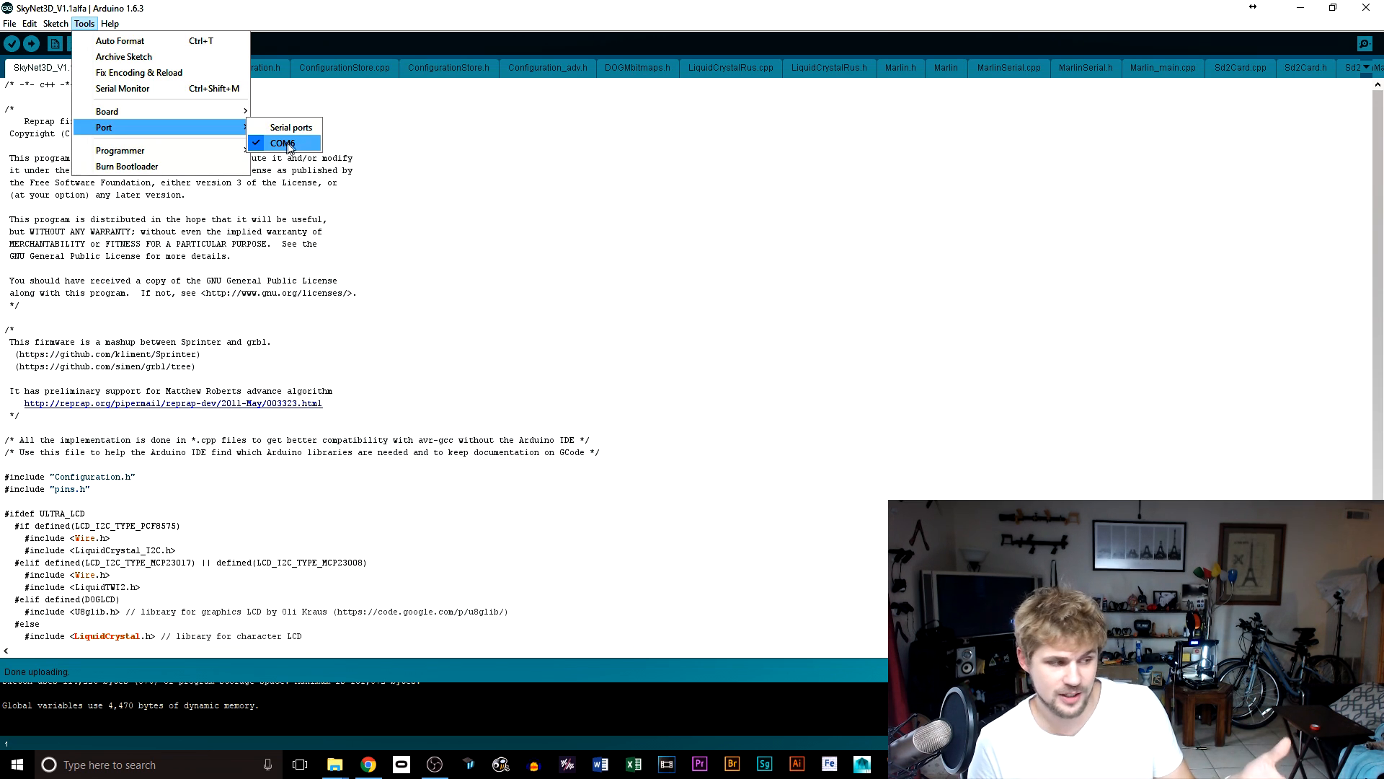
pyautogui.moveTo(119, 150)
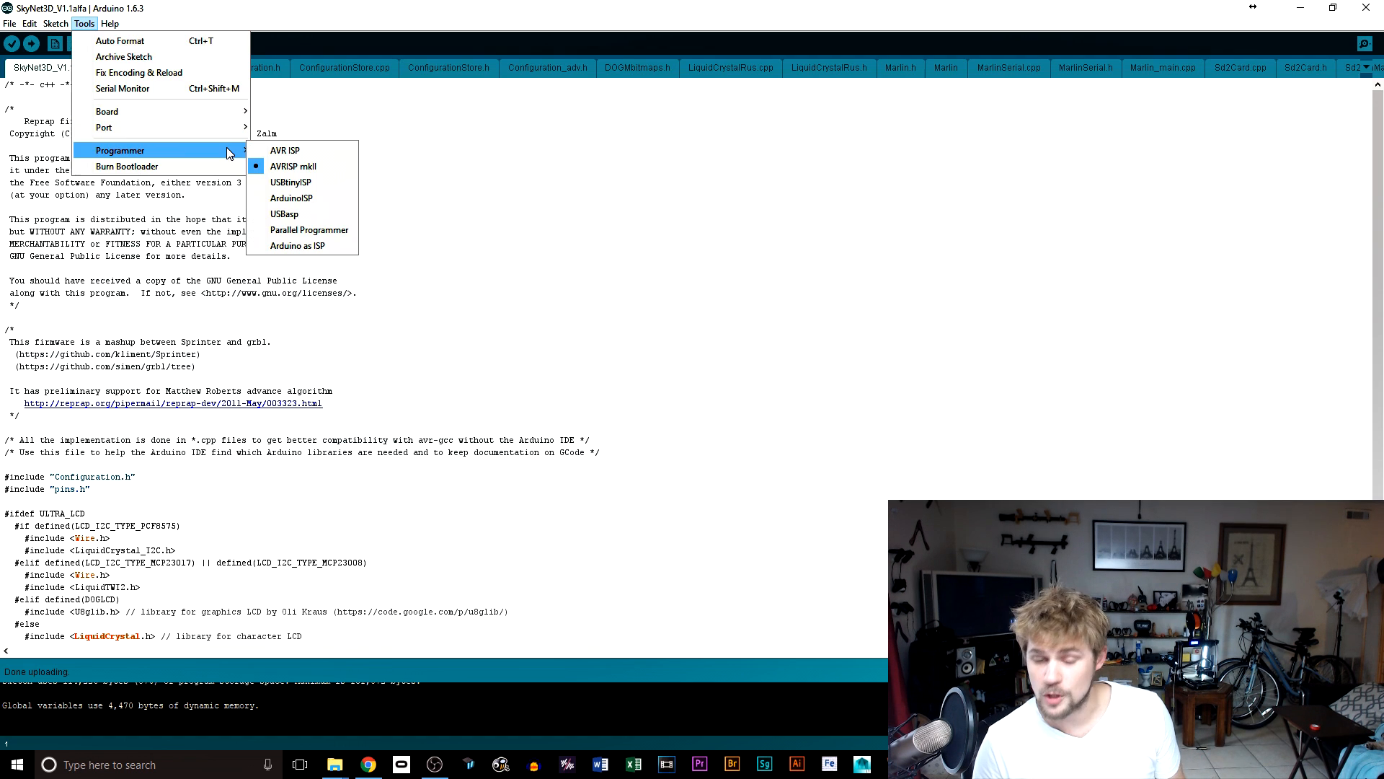
pyautogui.moveTo(284, 149)
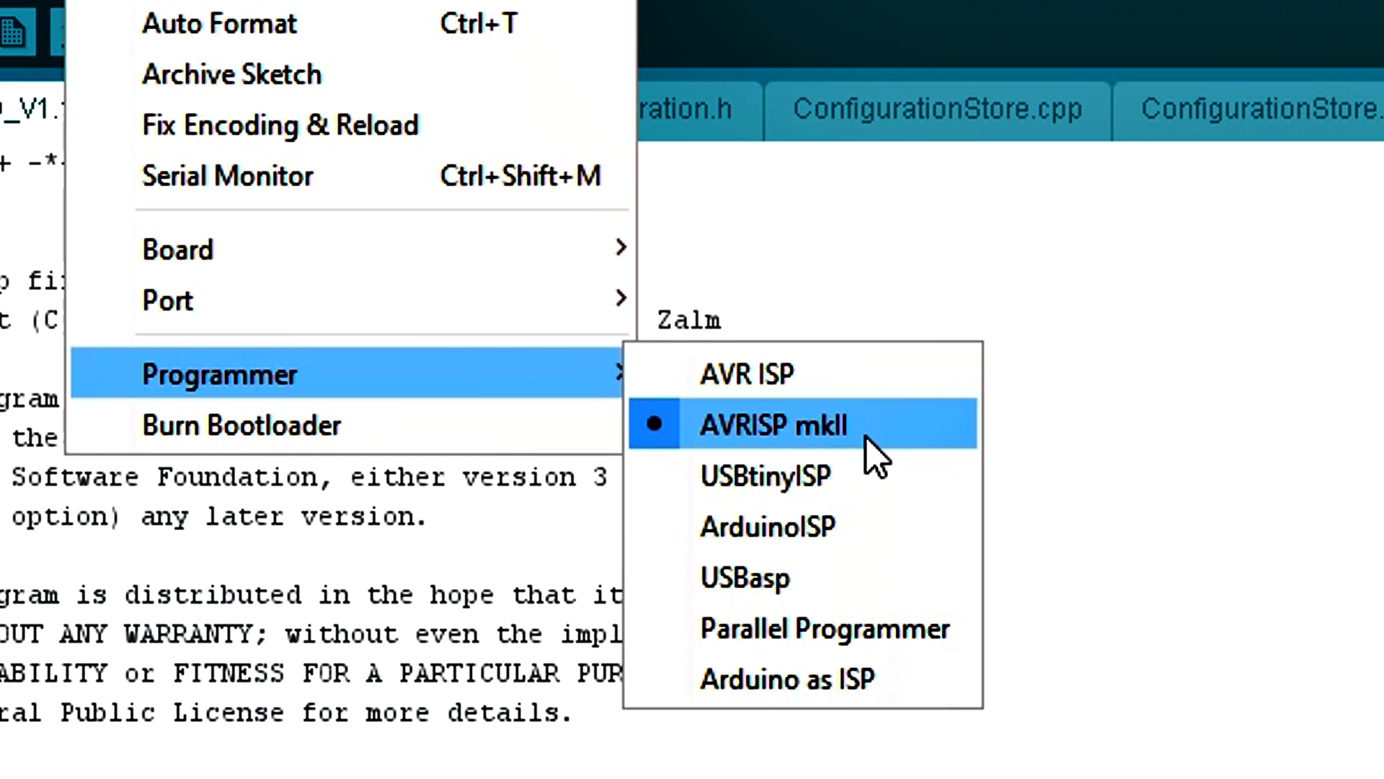
pyautogui.click(773, 424)
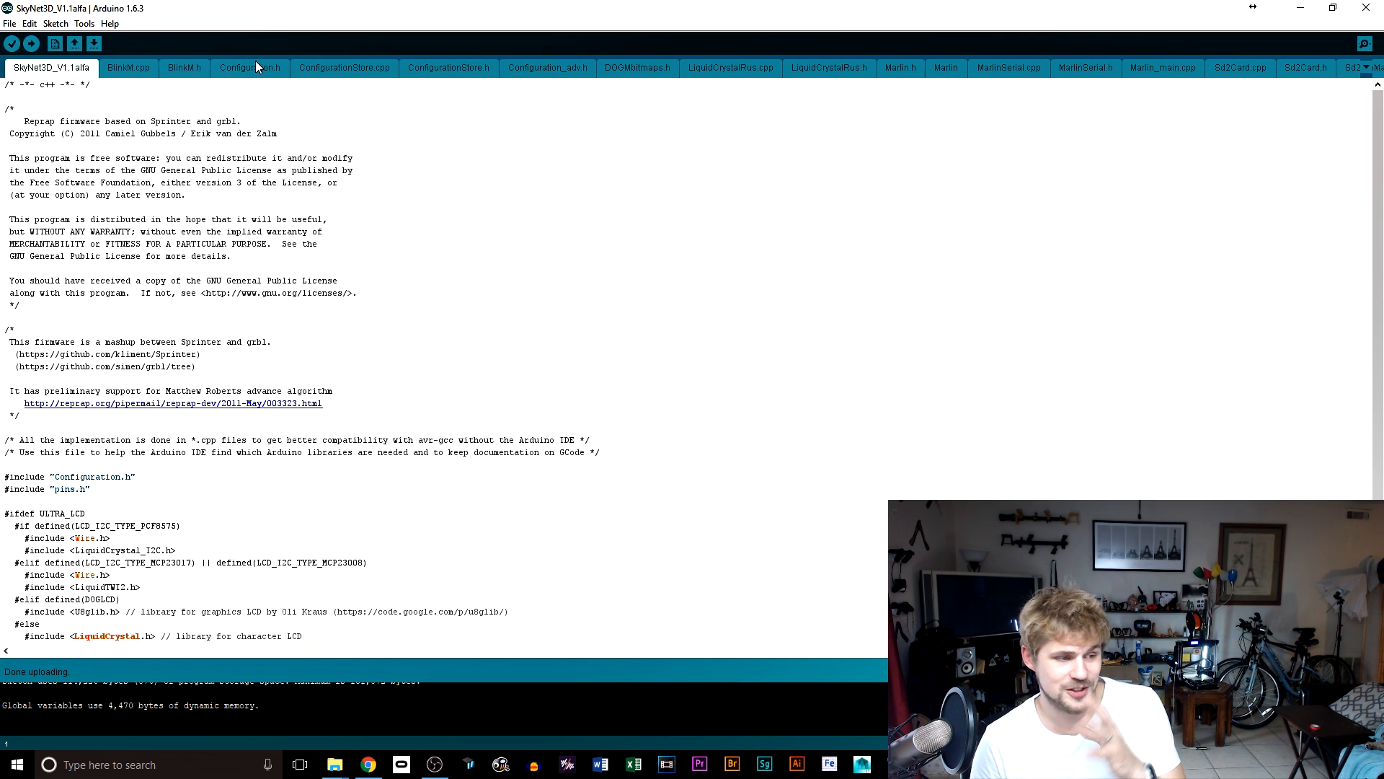
# Locate the travel-limits-after-homing section in Configuration.h and select the Y_MIN_POS value 40
pyautogui.click(250, 68)
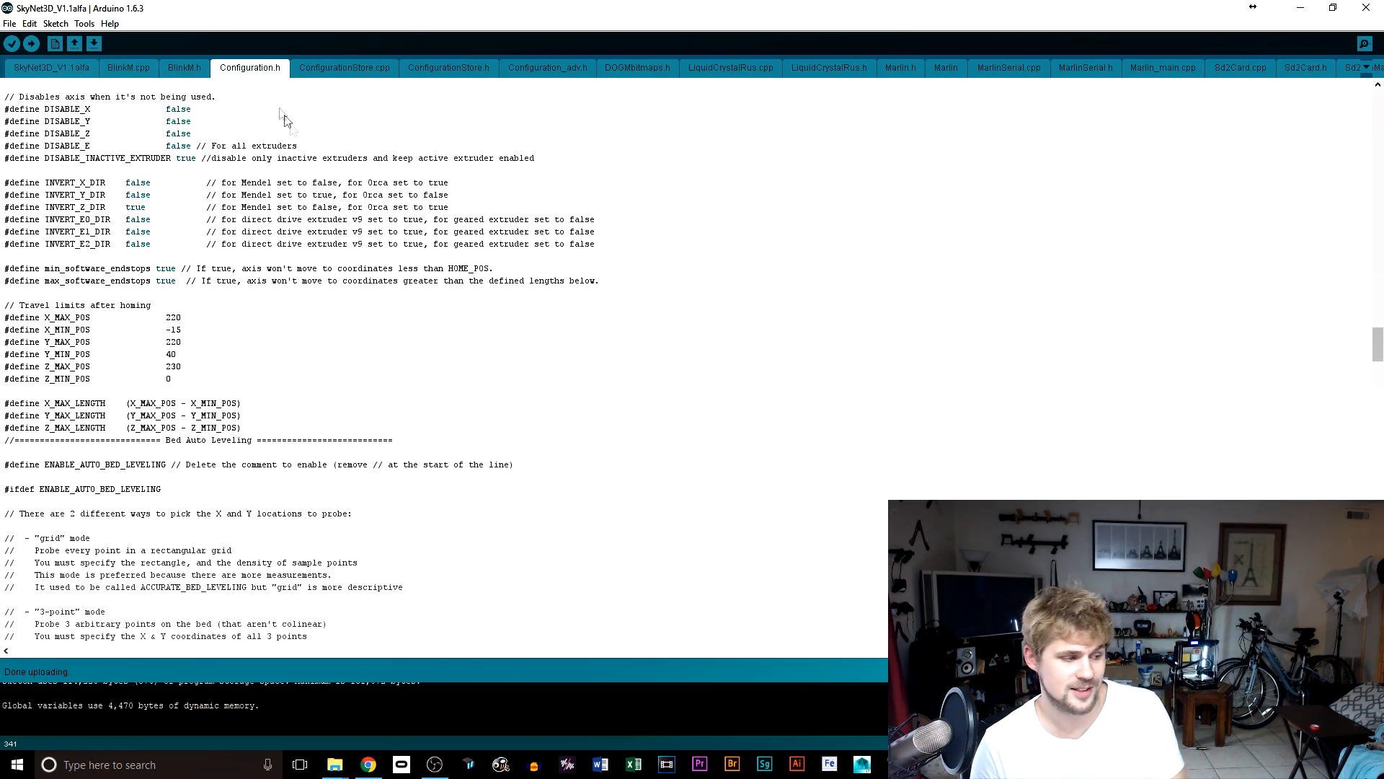
pyautogui.scroll(3)
pyautogui.write('homing')
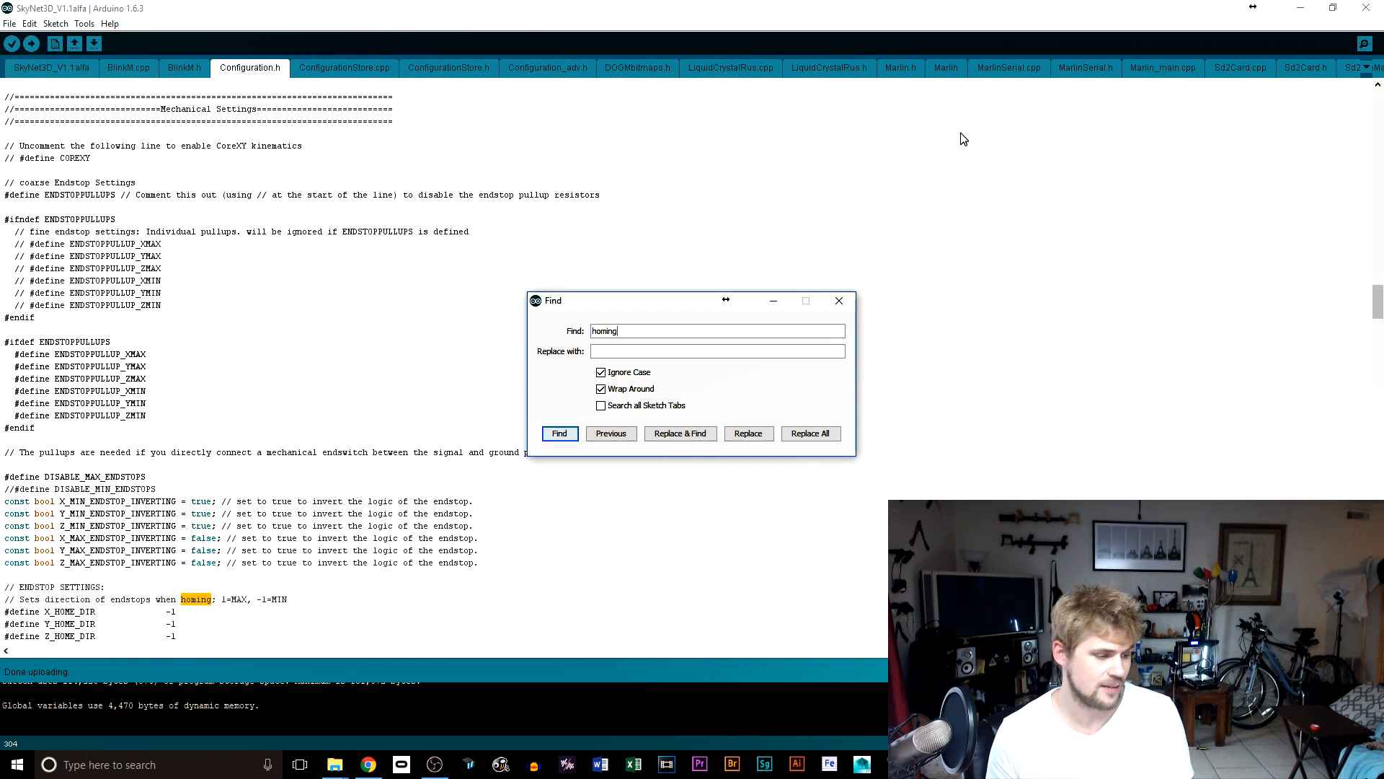
pyautogui.click(559, 432)
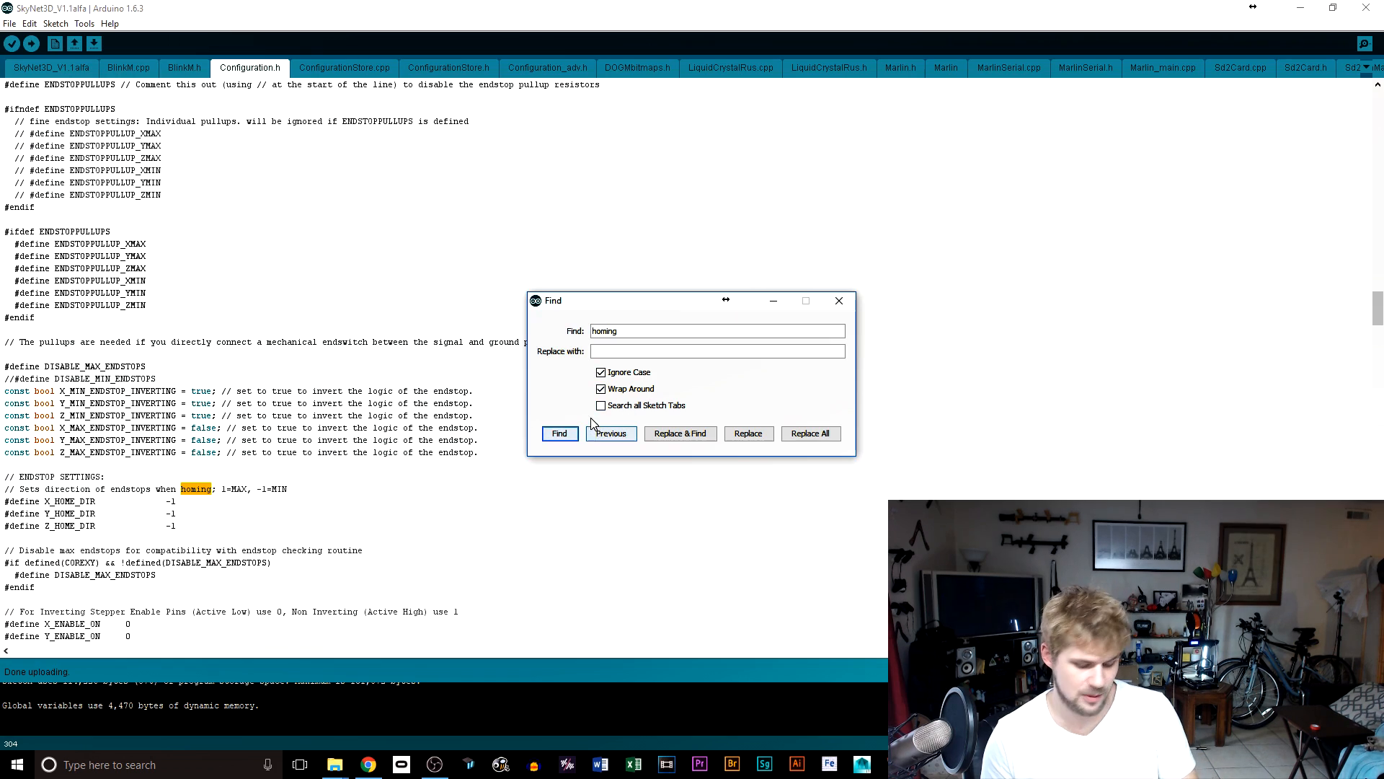
pyautogui.click(560, 434)
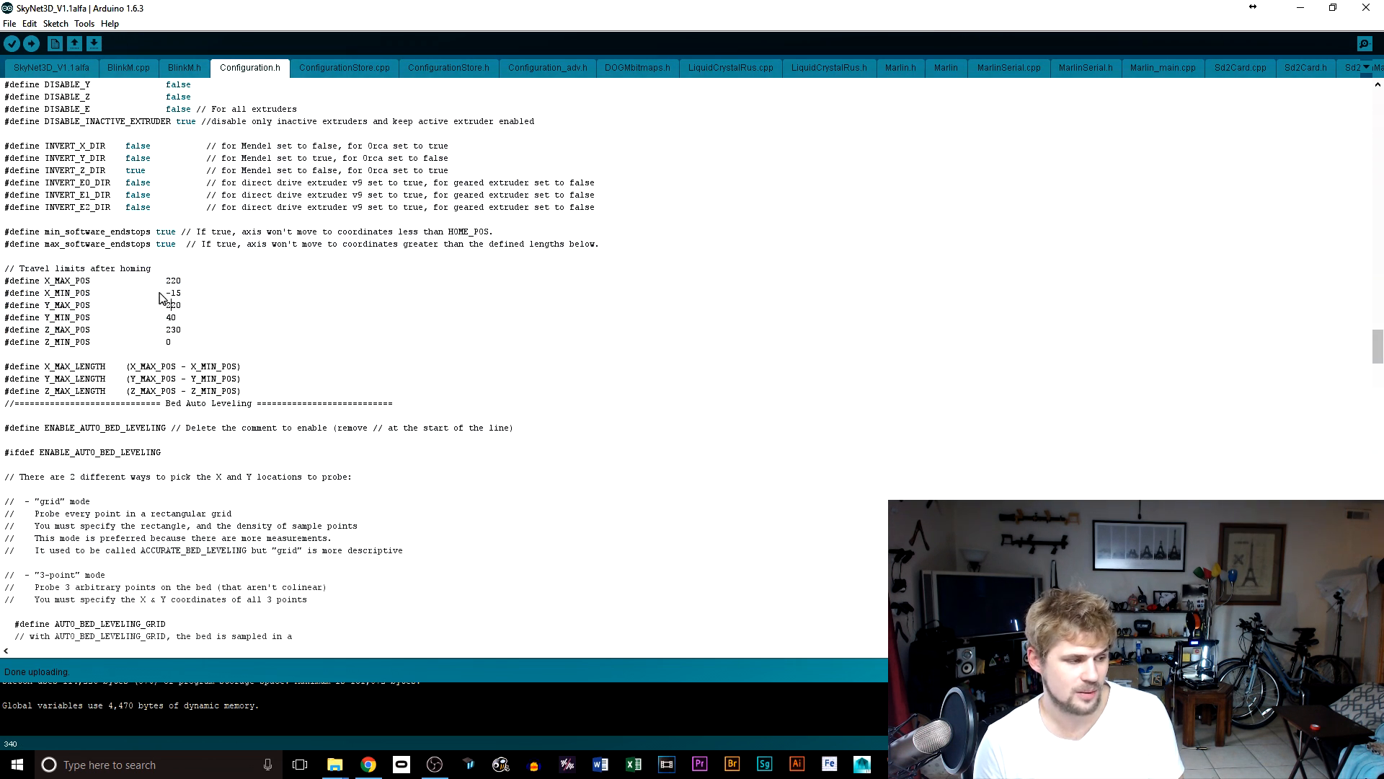
pyautogui.doubleClick(172, 293)
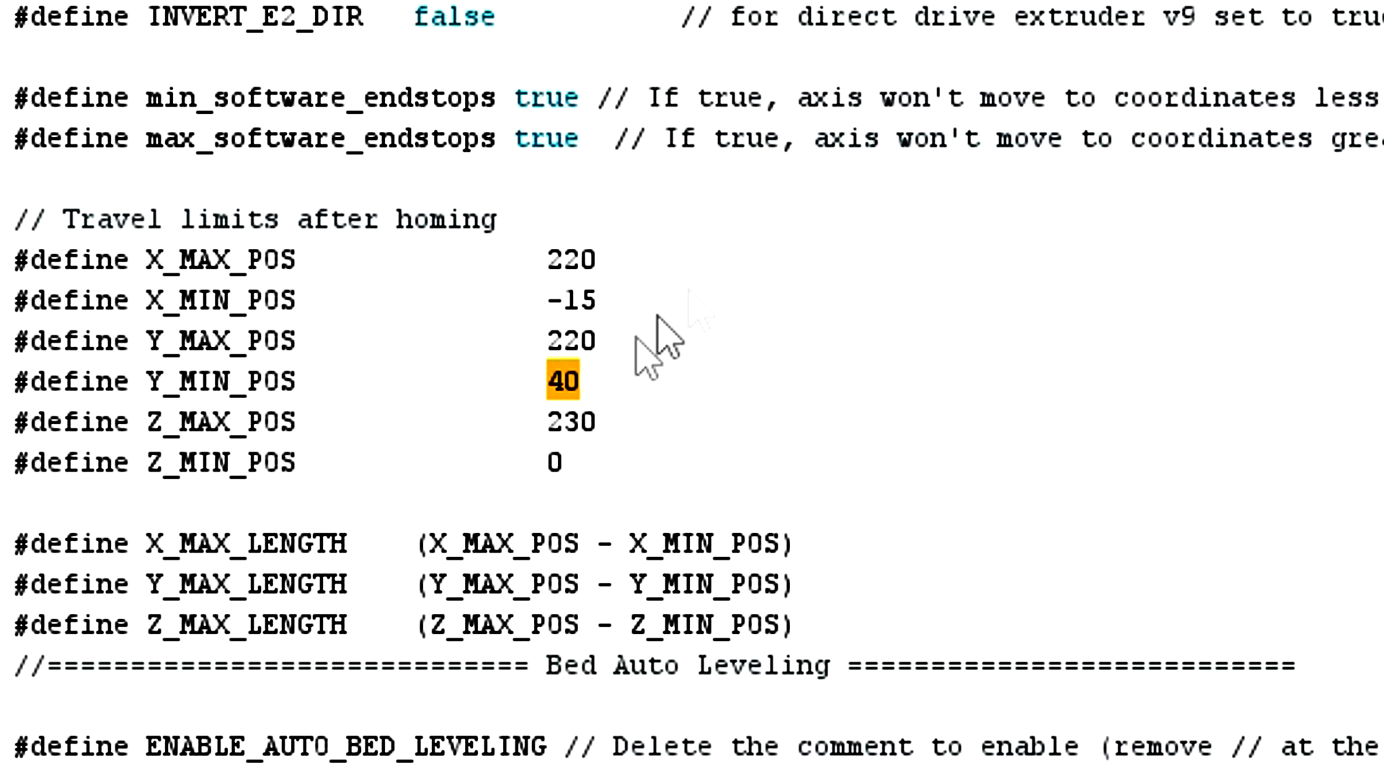
pyautogui.moveTo(653, 354)
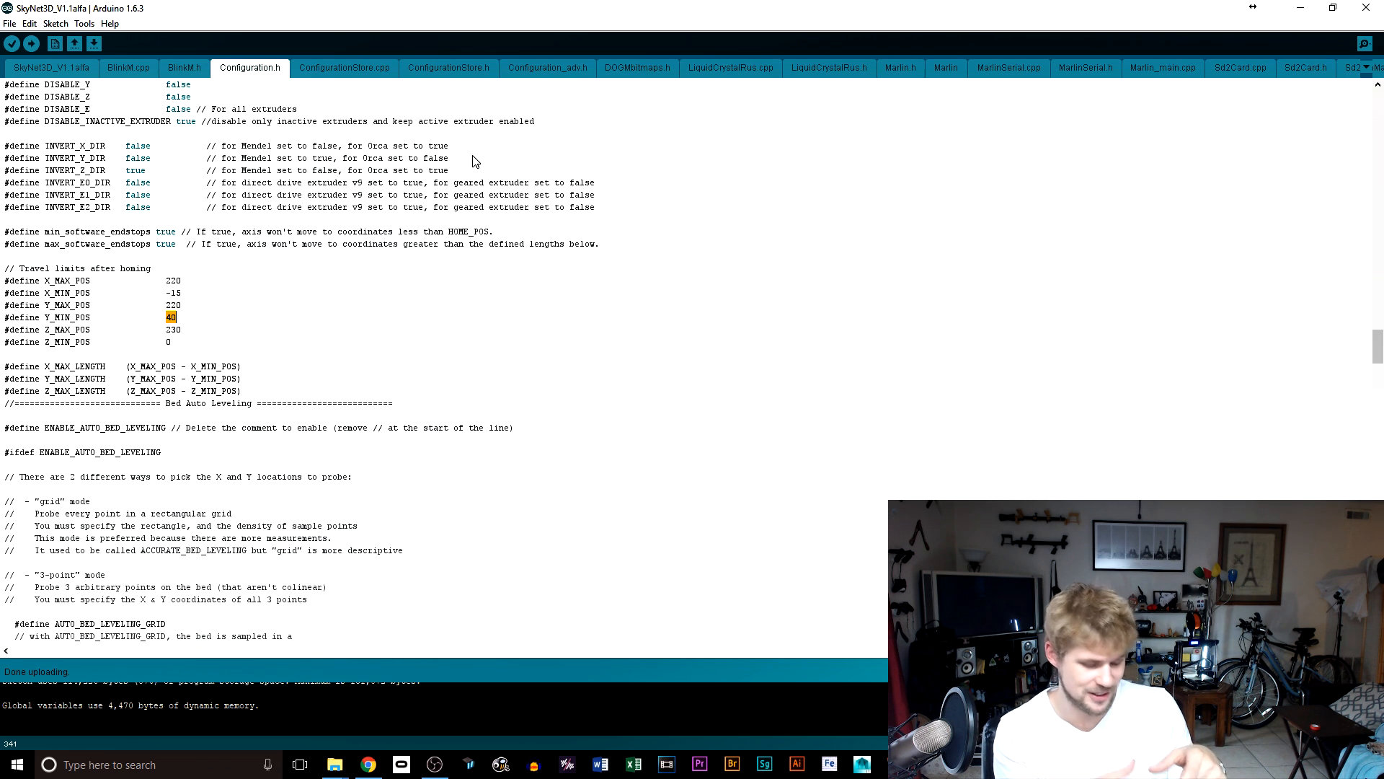
pyautogui.moveTo(175, 300)
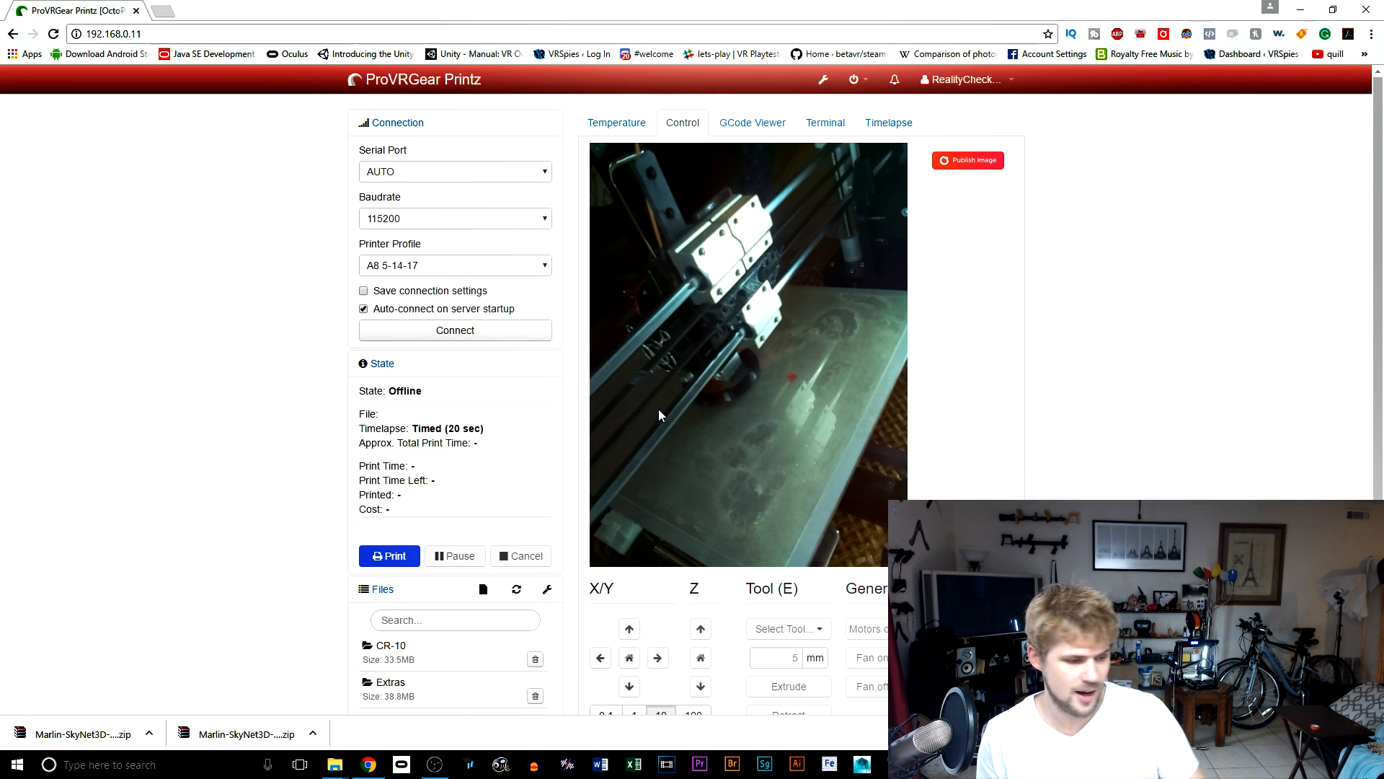
pyautogui.moveTo(794, 378)
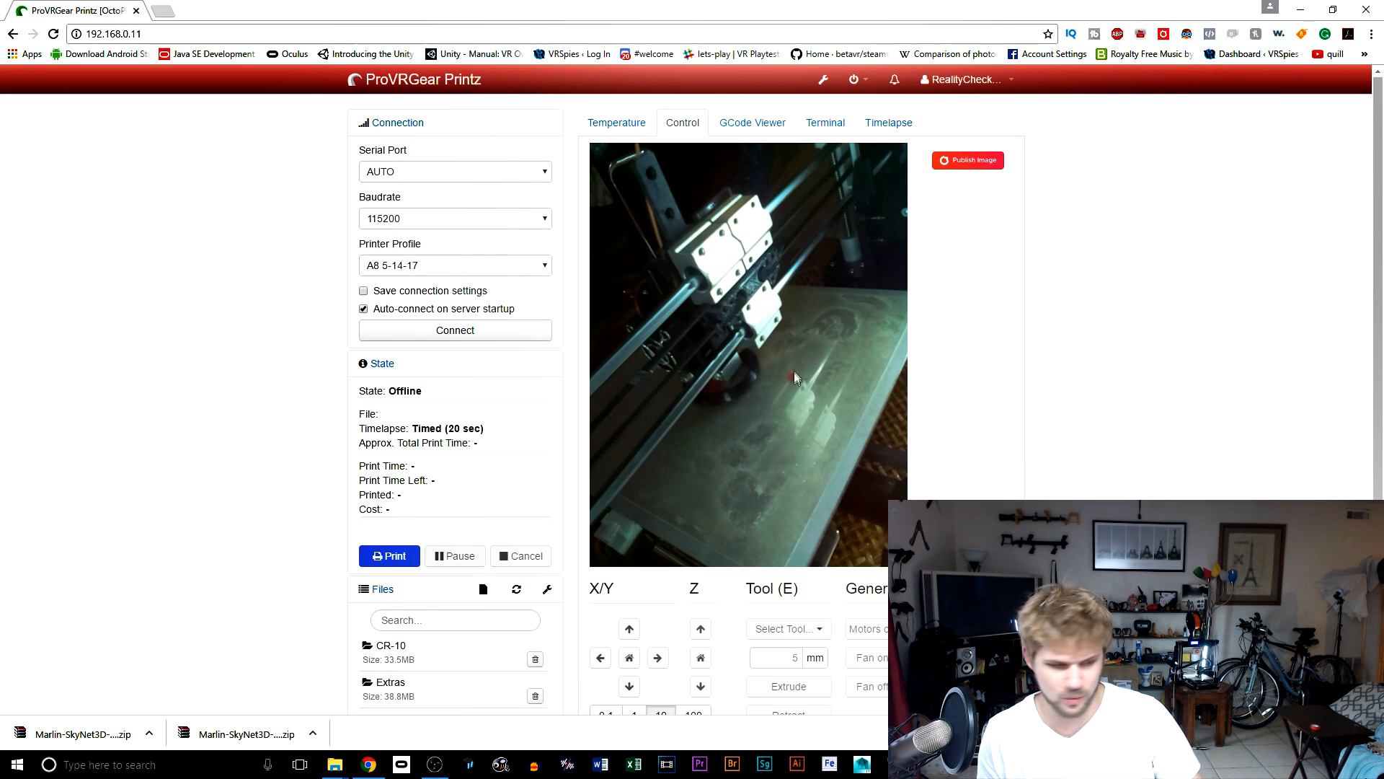
pyautogui.moveTo(789, 371)
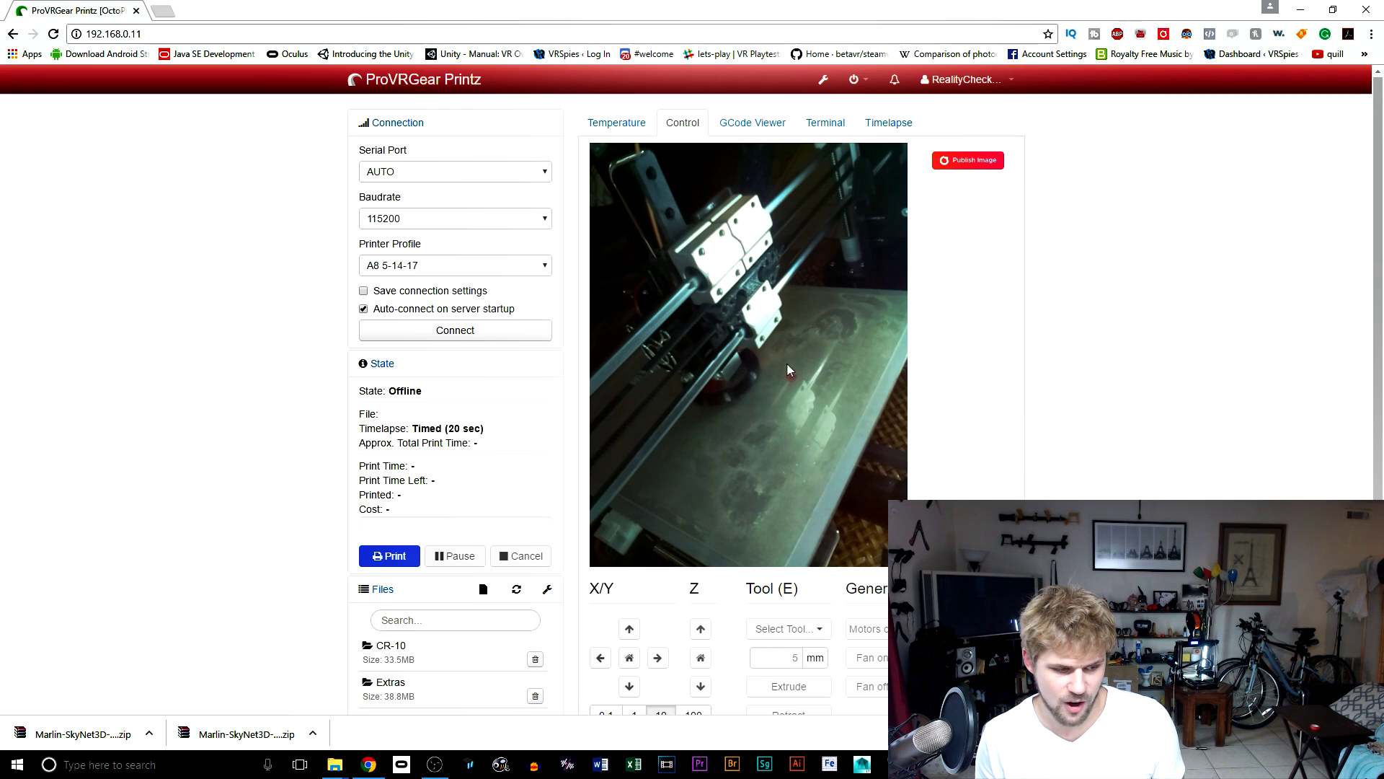
pyautogui.moveTo(702, 379)
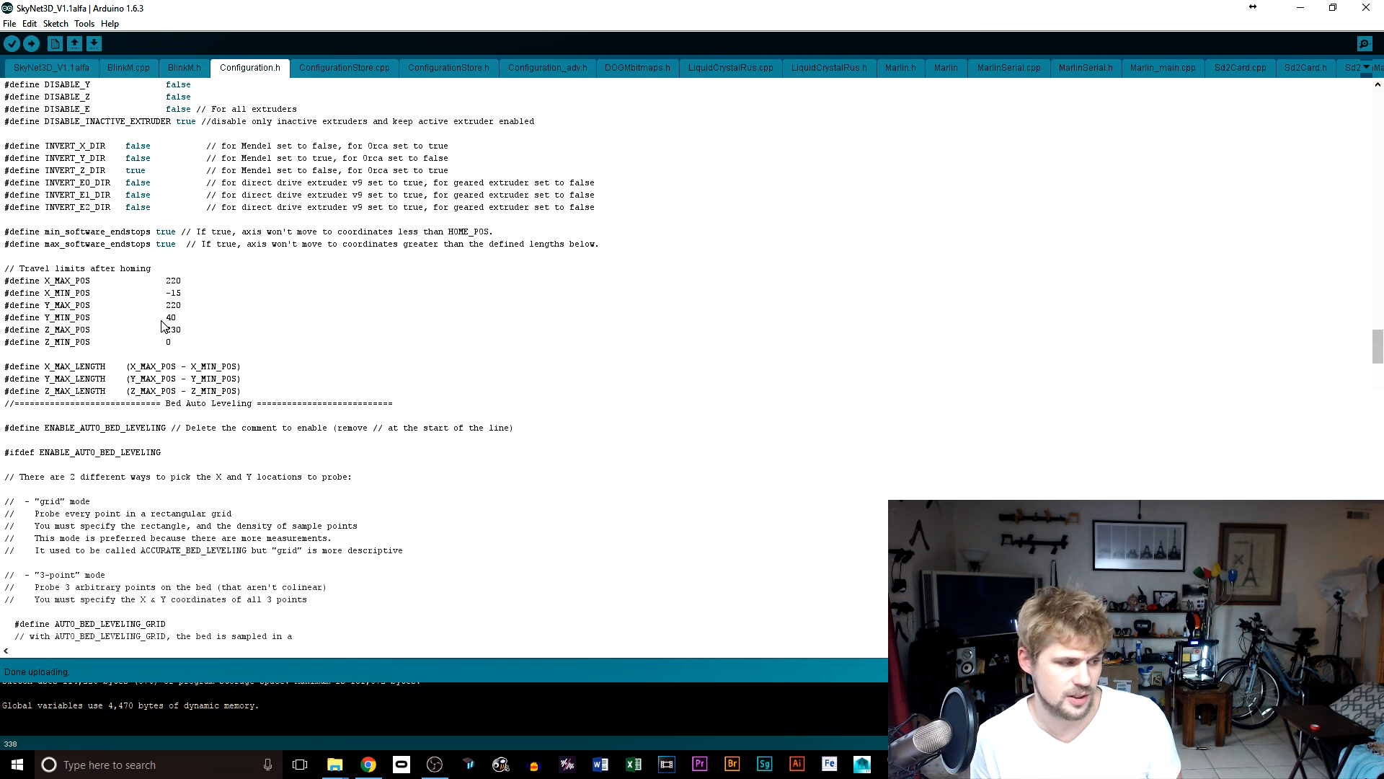
pyautogui.moveTo(164, 281)
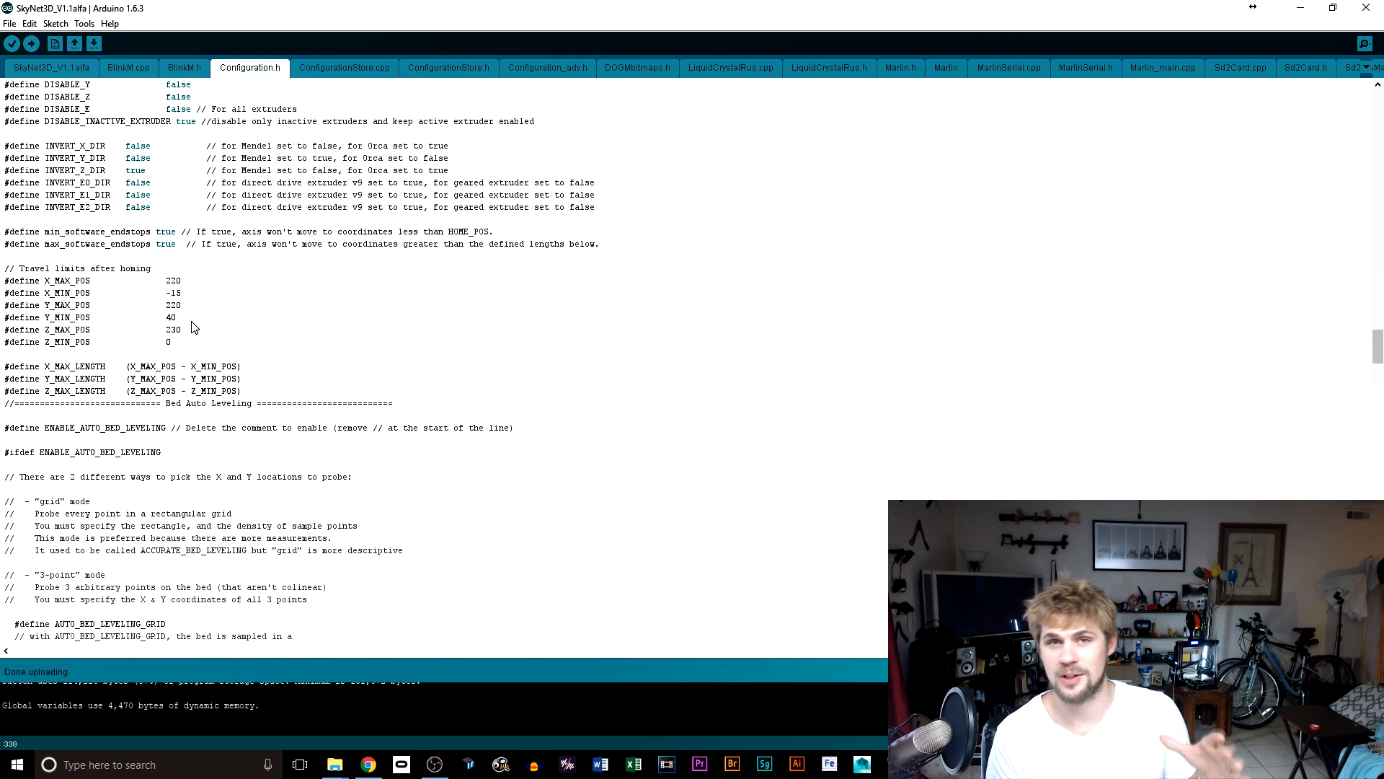
pyautogui.moveTo(175, 304)
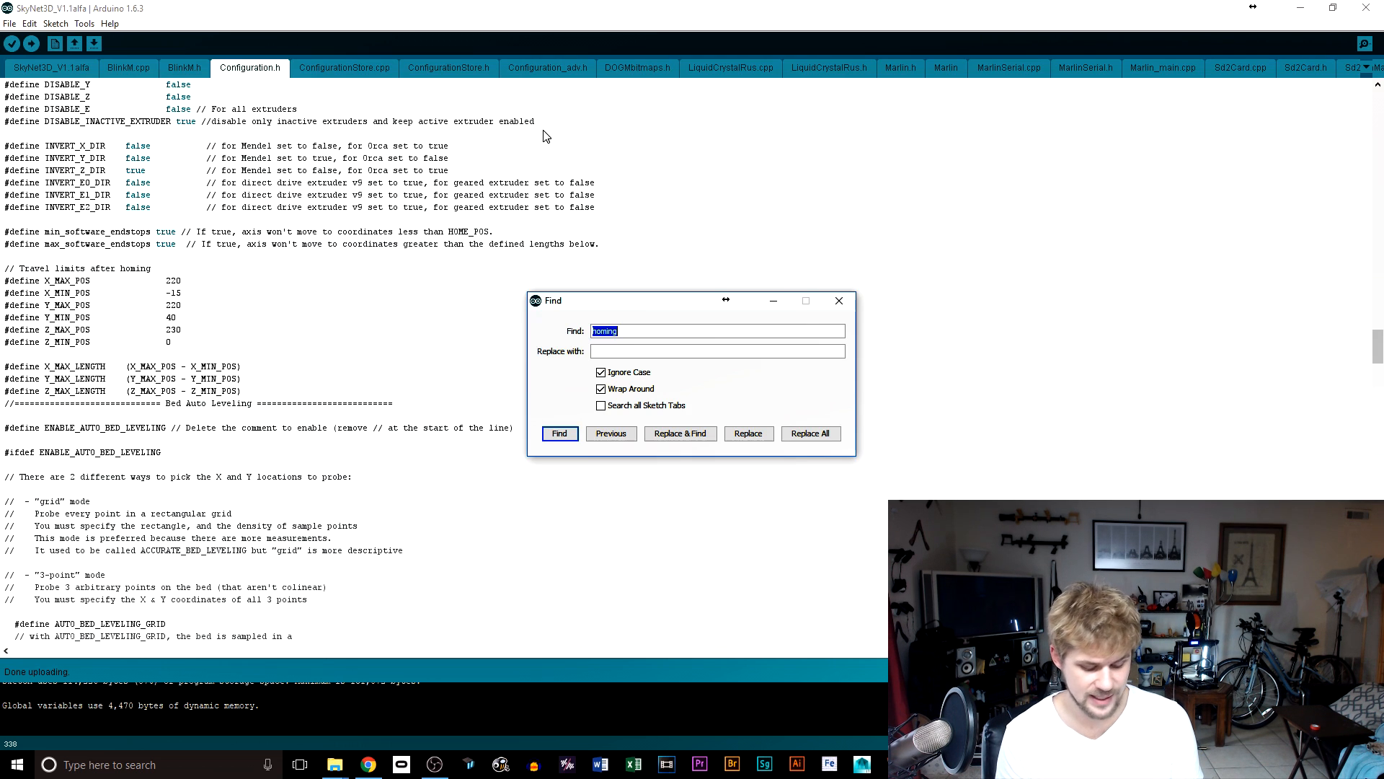
# Find the custom machine name defines (SkyNet3D, Anet A8) and close the search
pyautogui.write('name')
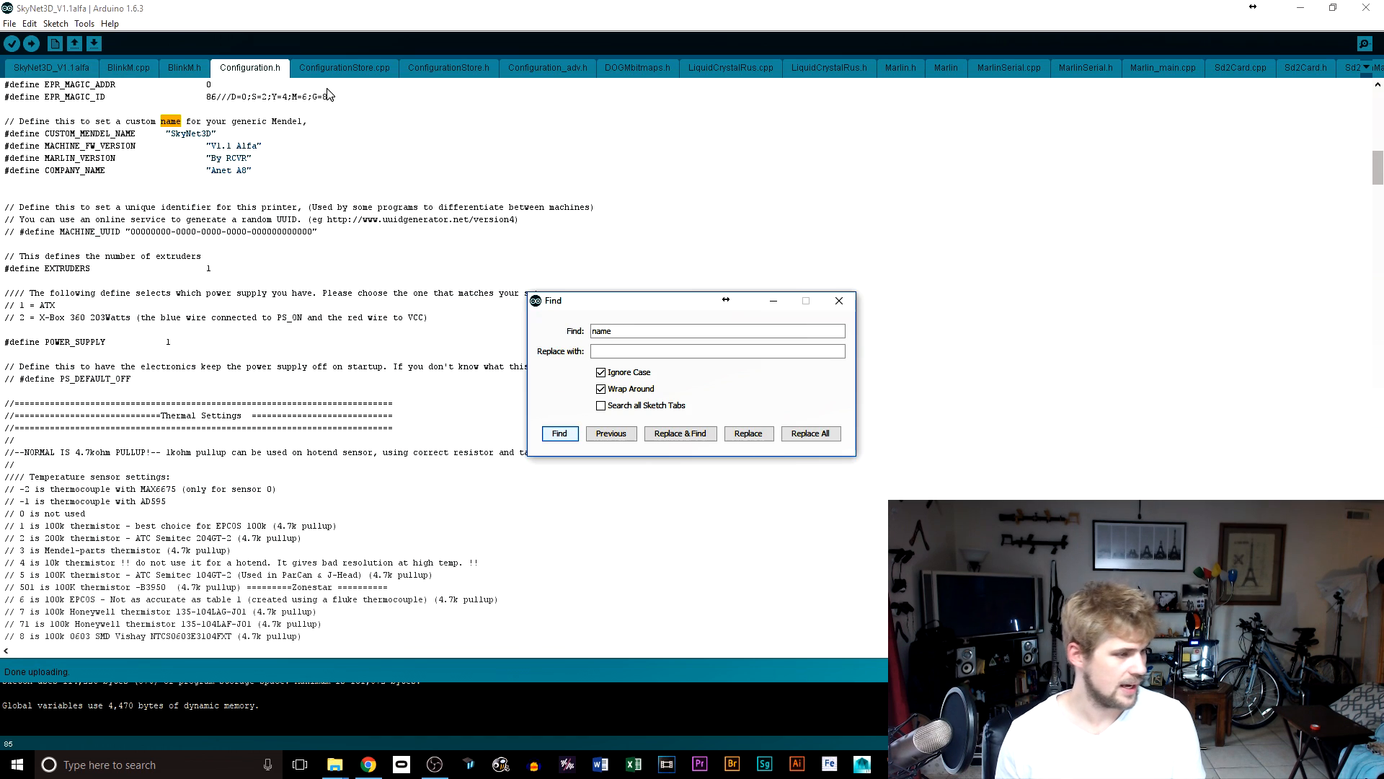
pyautogui.moveTo(221, 146)
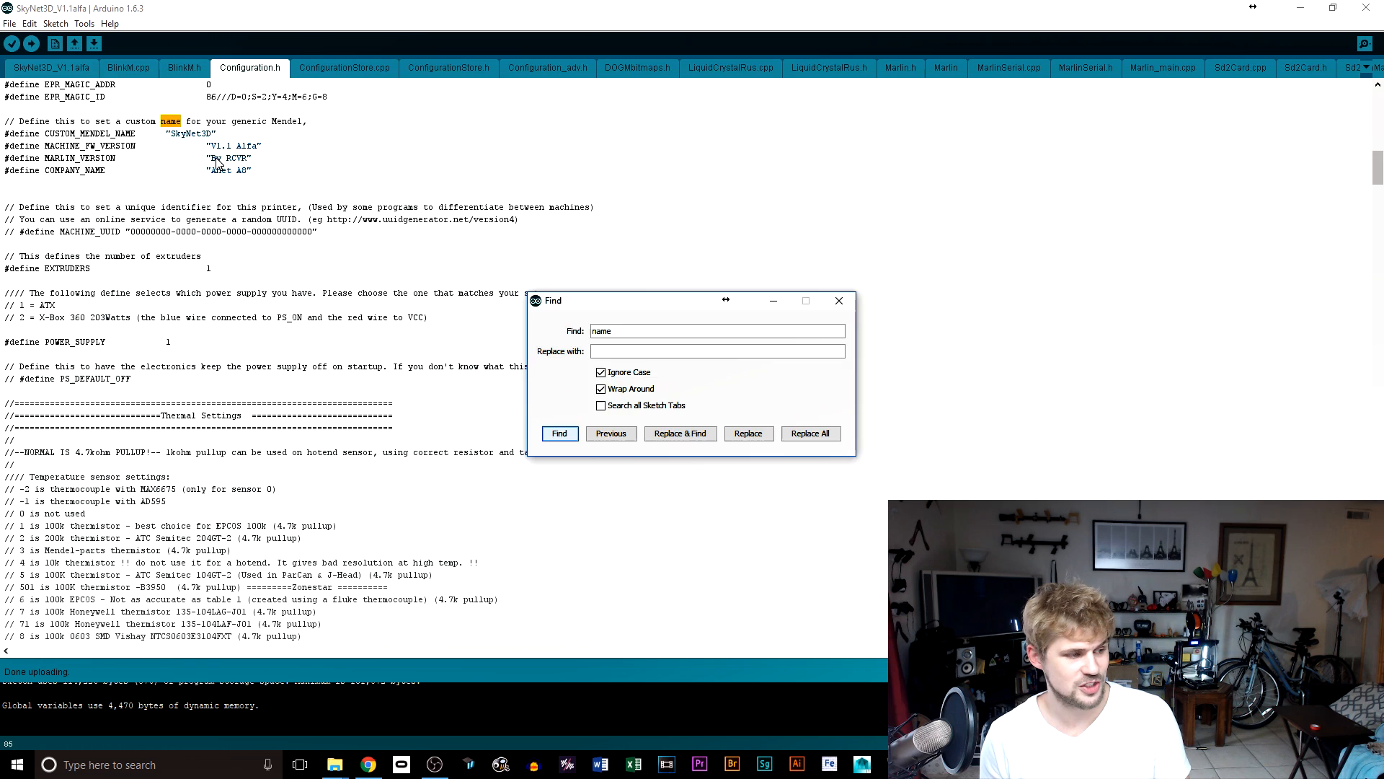
pyautogui.click(838, 300)
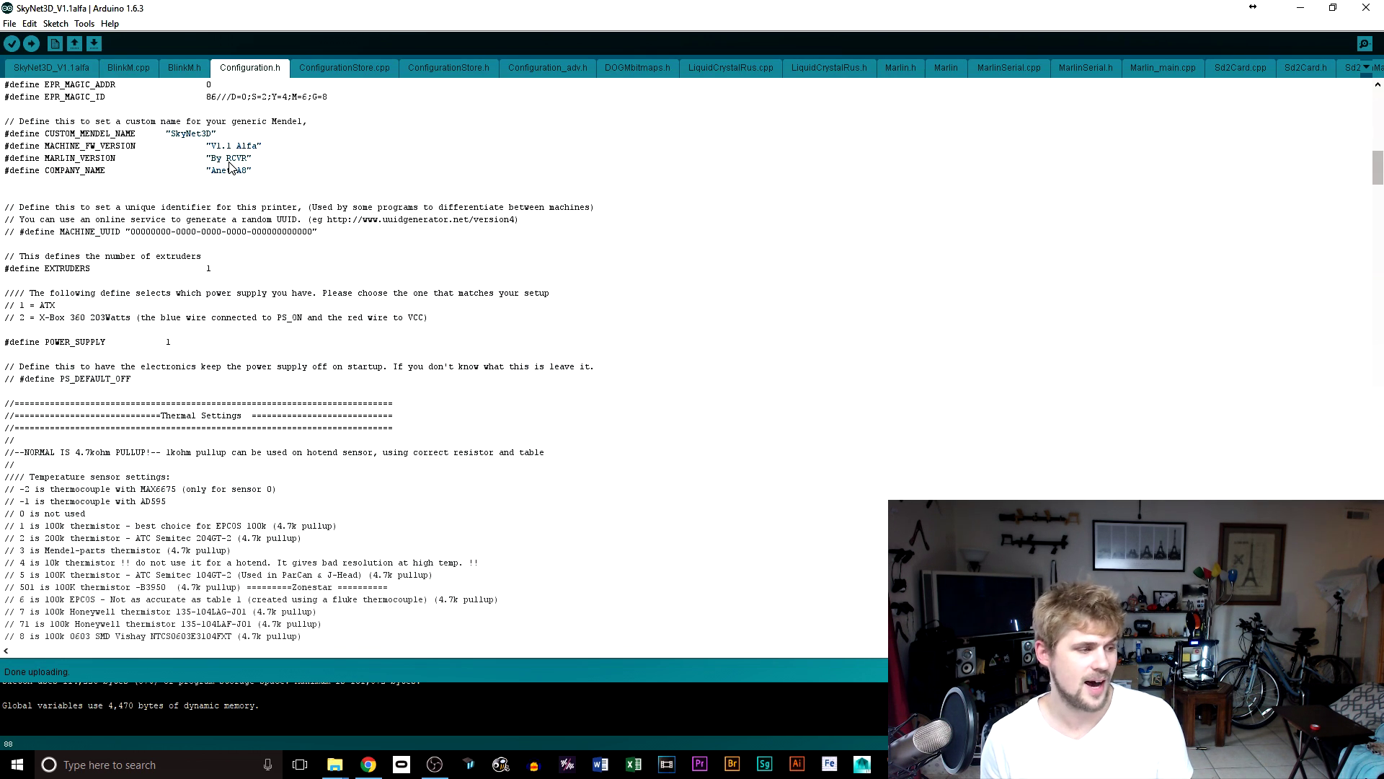
pyautogui.moveTo(426, 167)
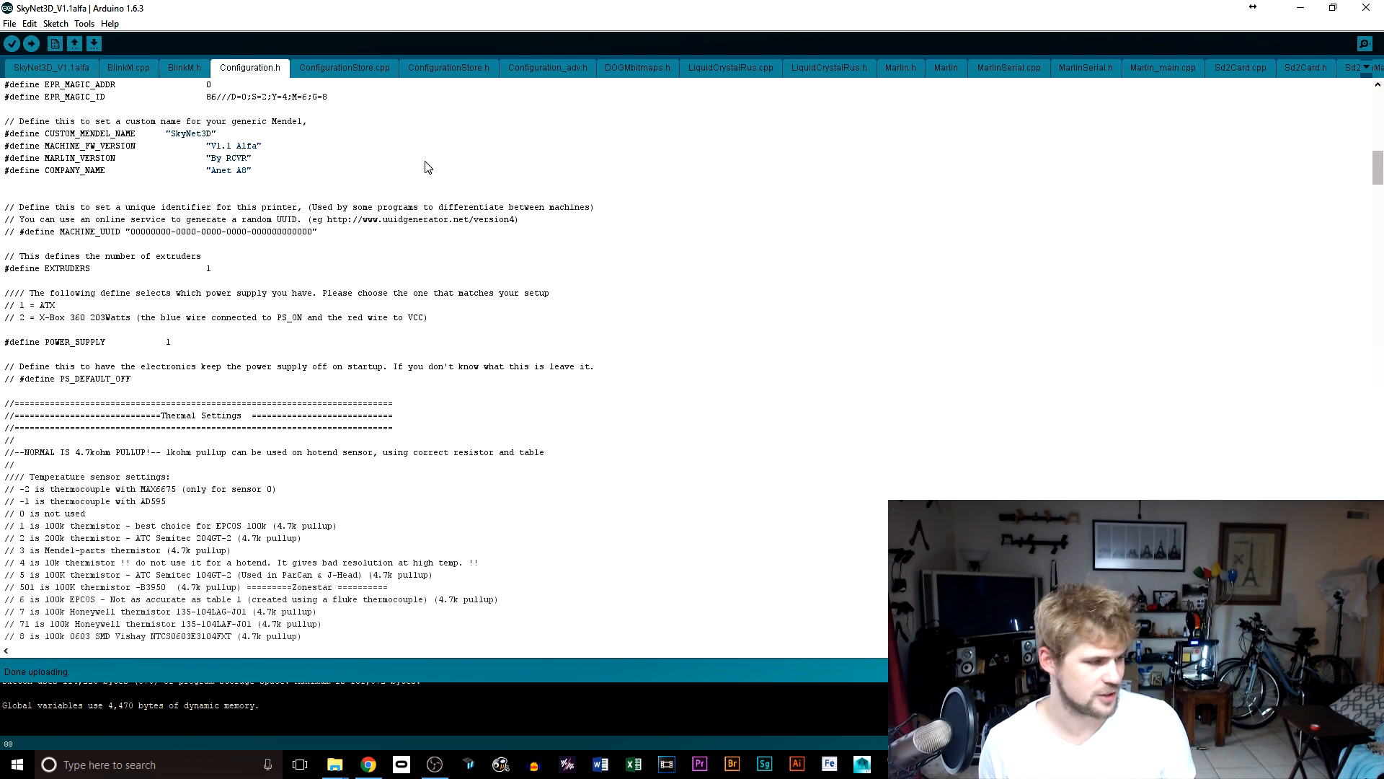
pyautogui.moveTo(92, 45)
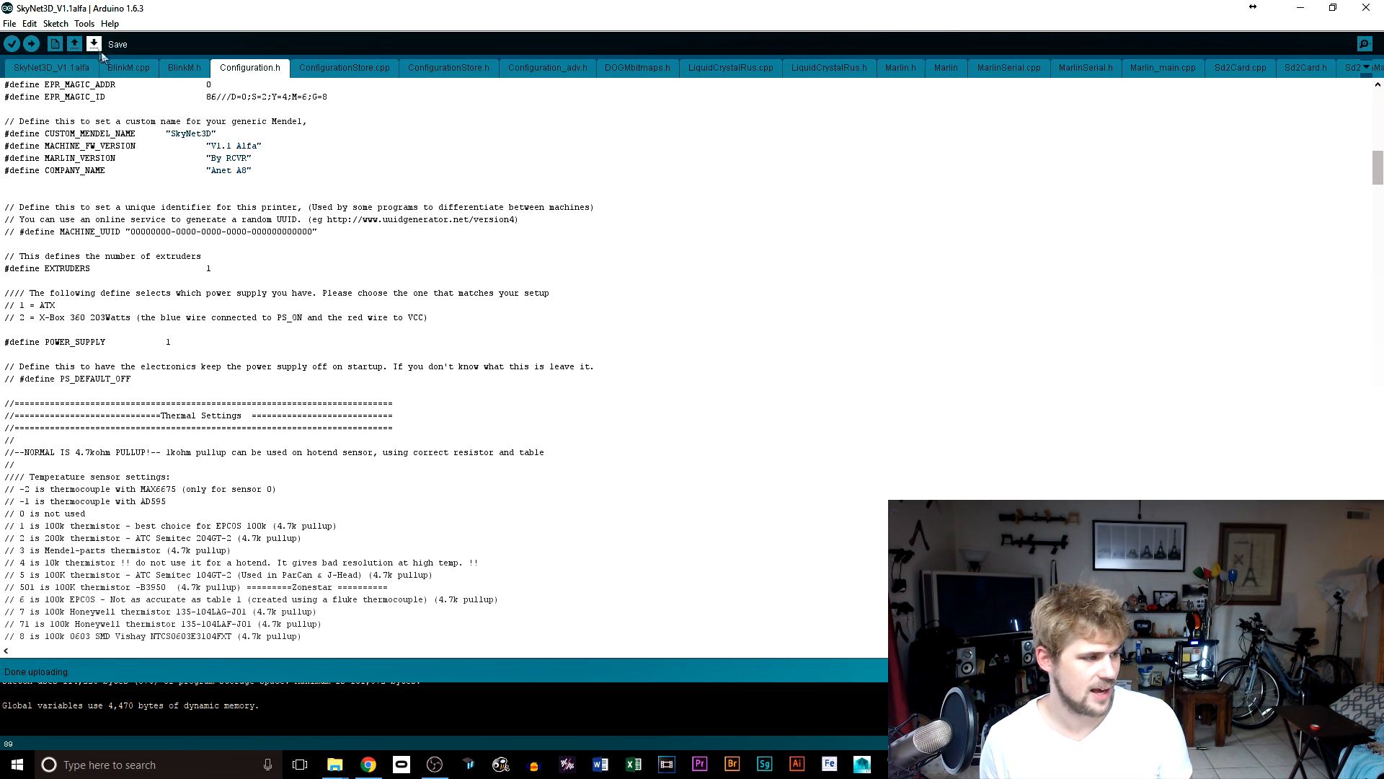
pyautogui.moveTo(614, 45)
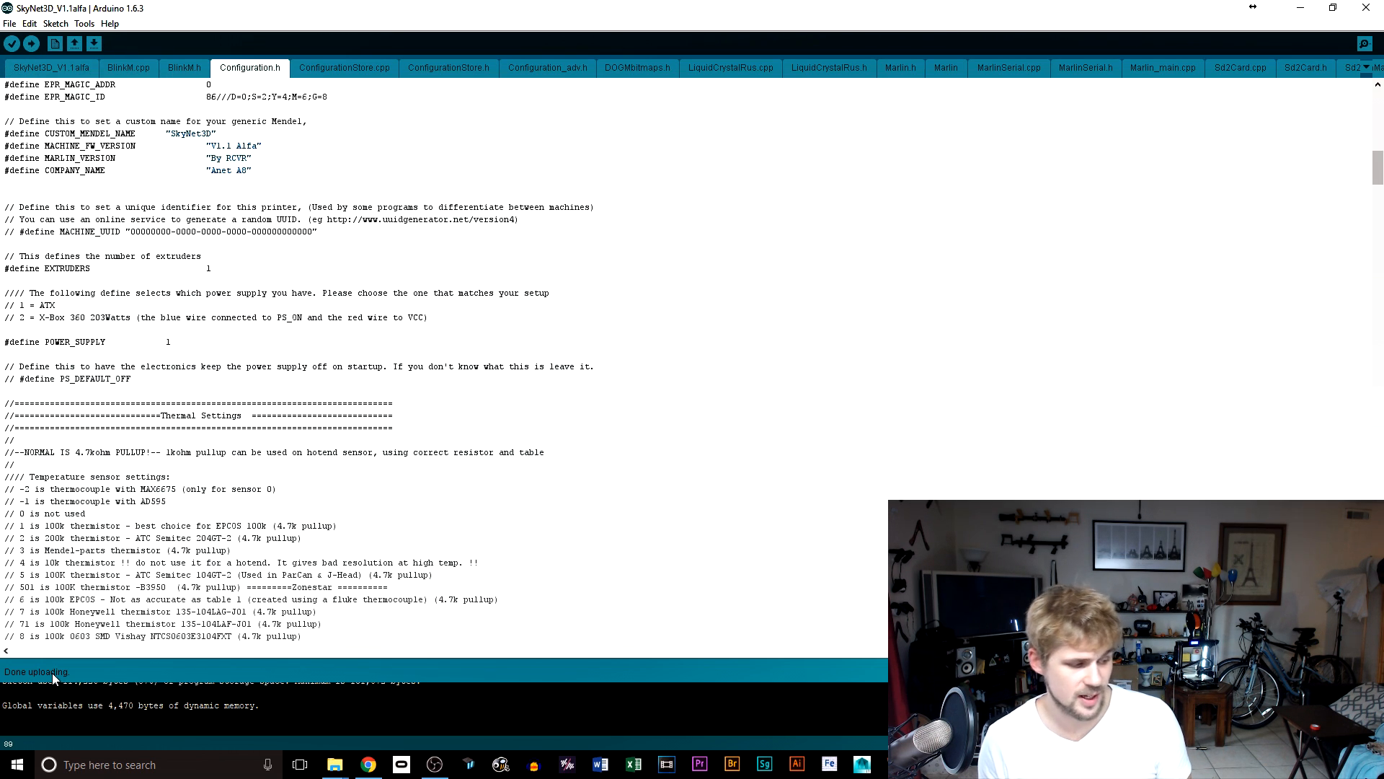
pyautogui.moveTo(781, 371)
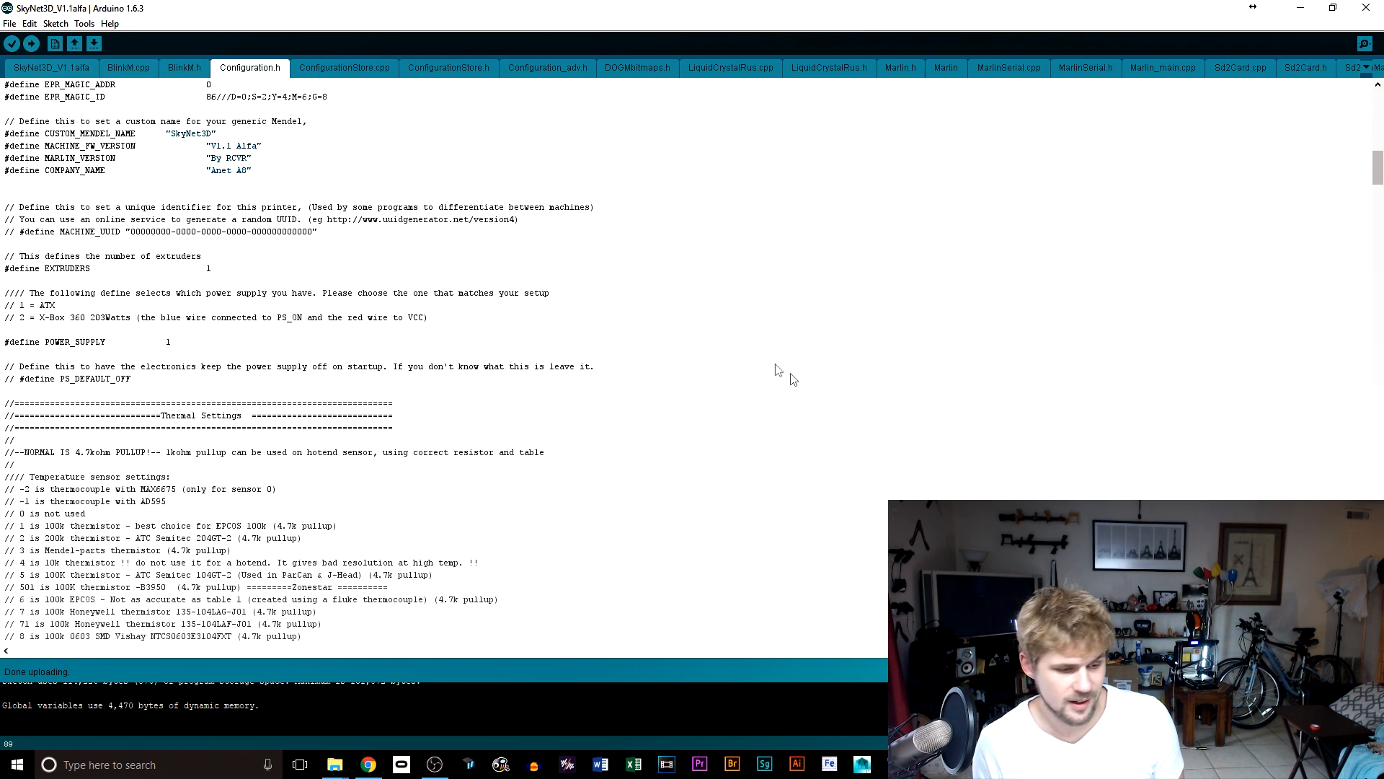
pyautogui.moveTo(274, 689)
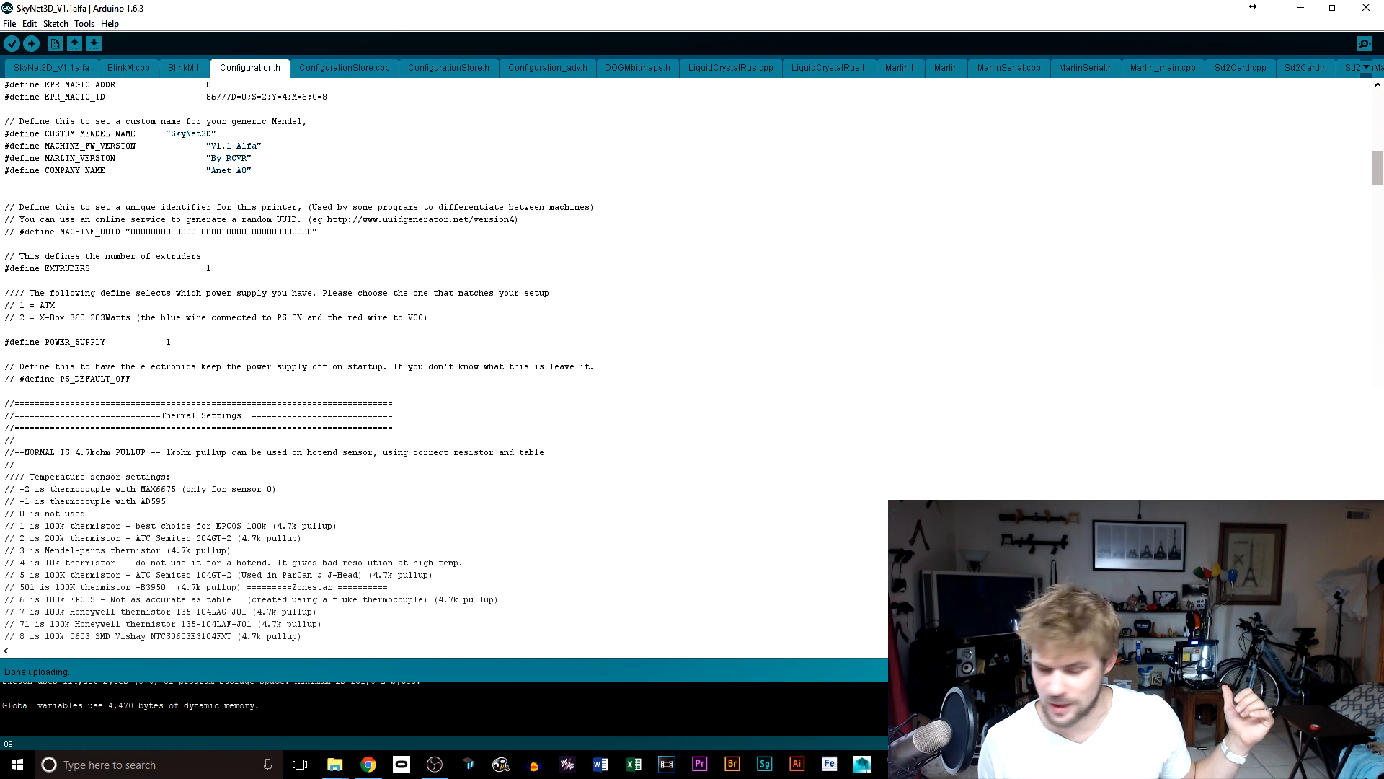
# Switch to the OctoPrint page showing the printer offline with its webcam view
pyautogui.click(368, 764)
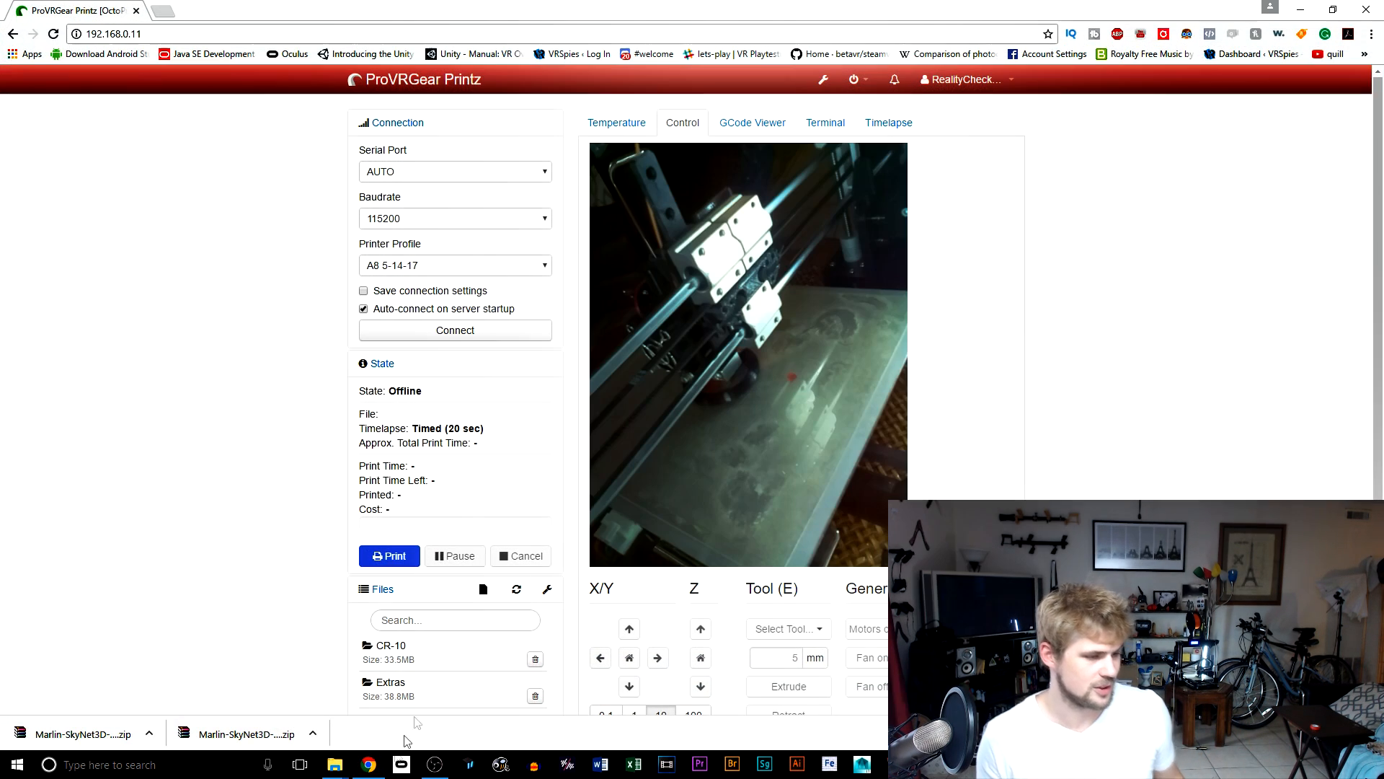
pyautogui.moveTo(648, 669)
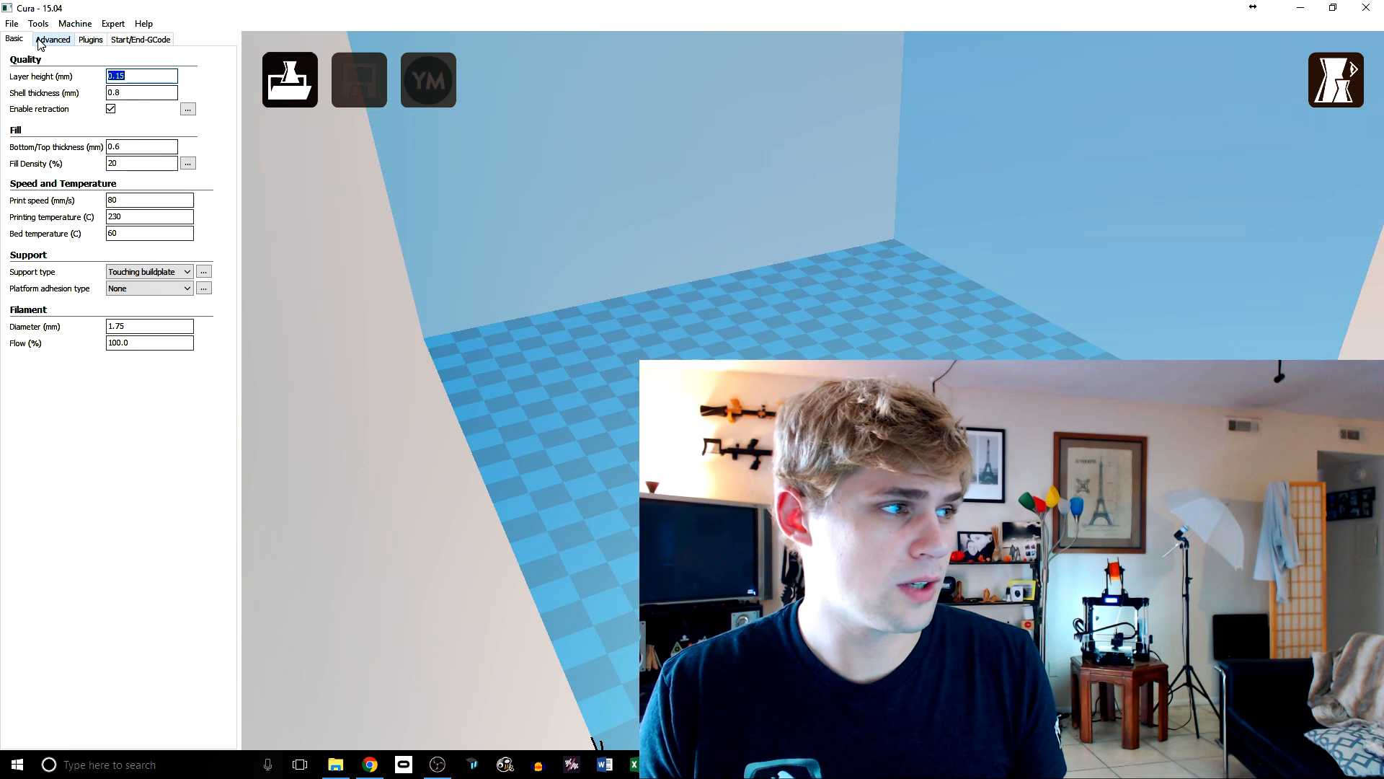
# Review the start G-code homing line G28 X-38 Y-7 E3000, then return to OctoPrint
pyautogui.click(140, 39)
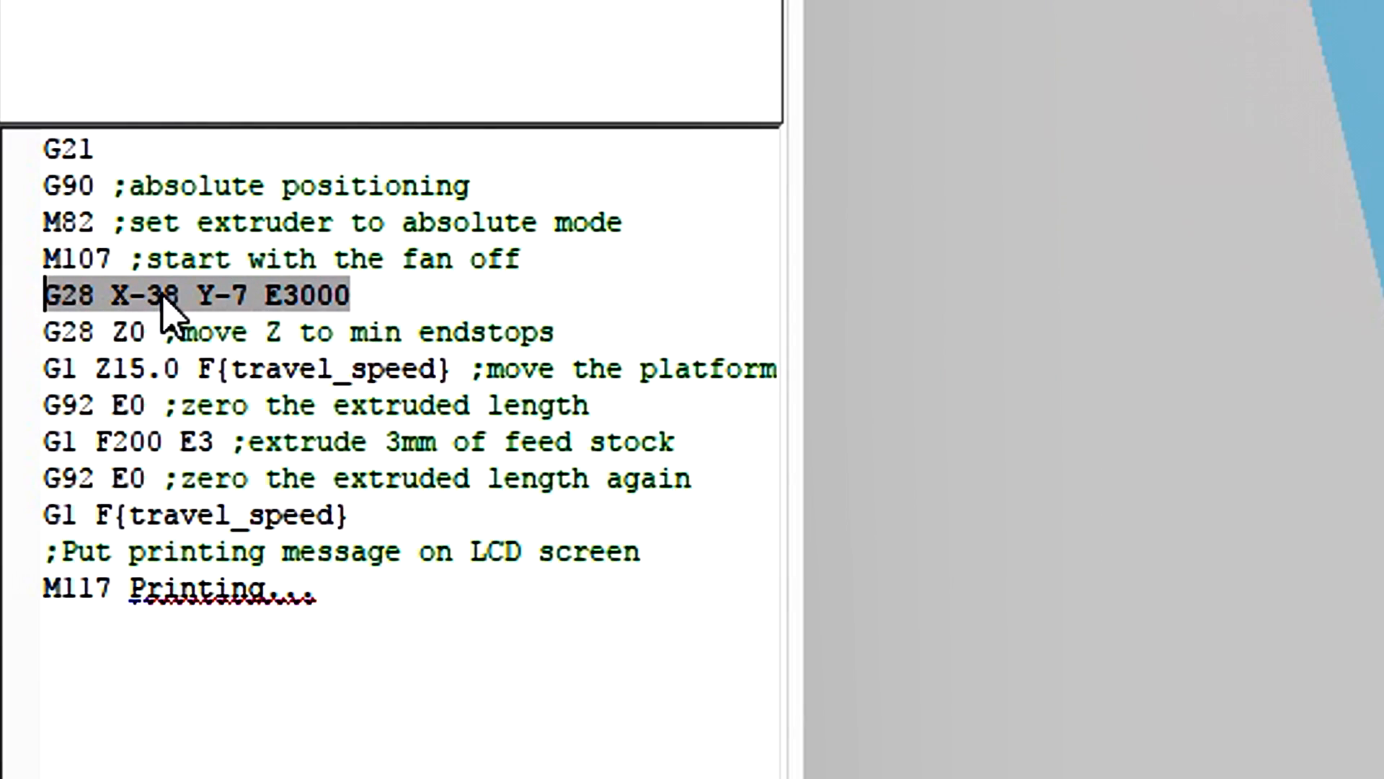
pyautogui.moveTo(266, 318)
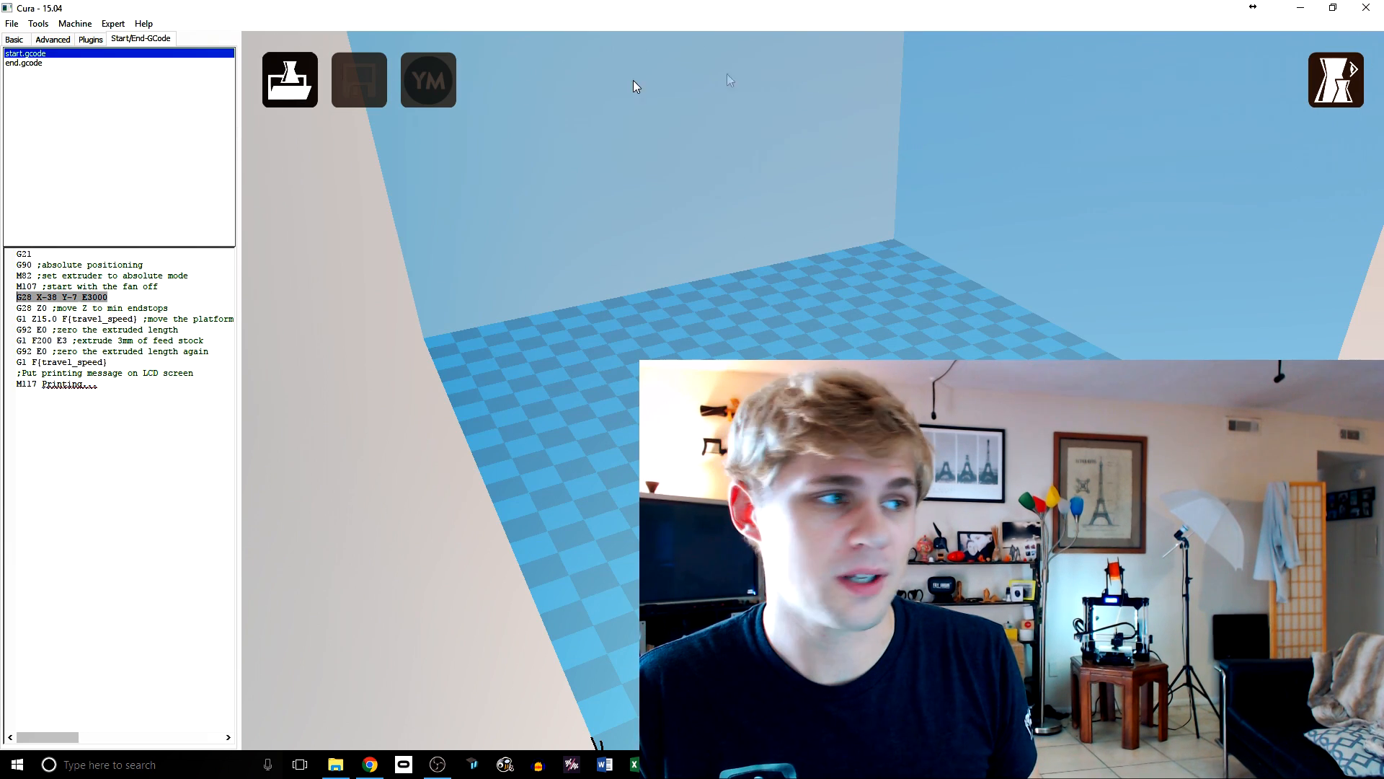
pyautogui.moveTo(1335, 79)
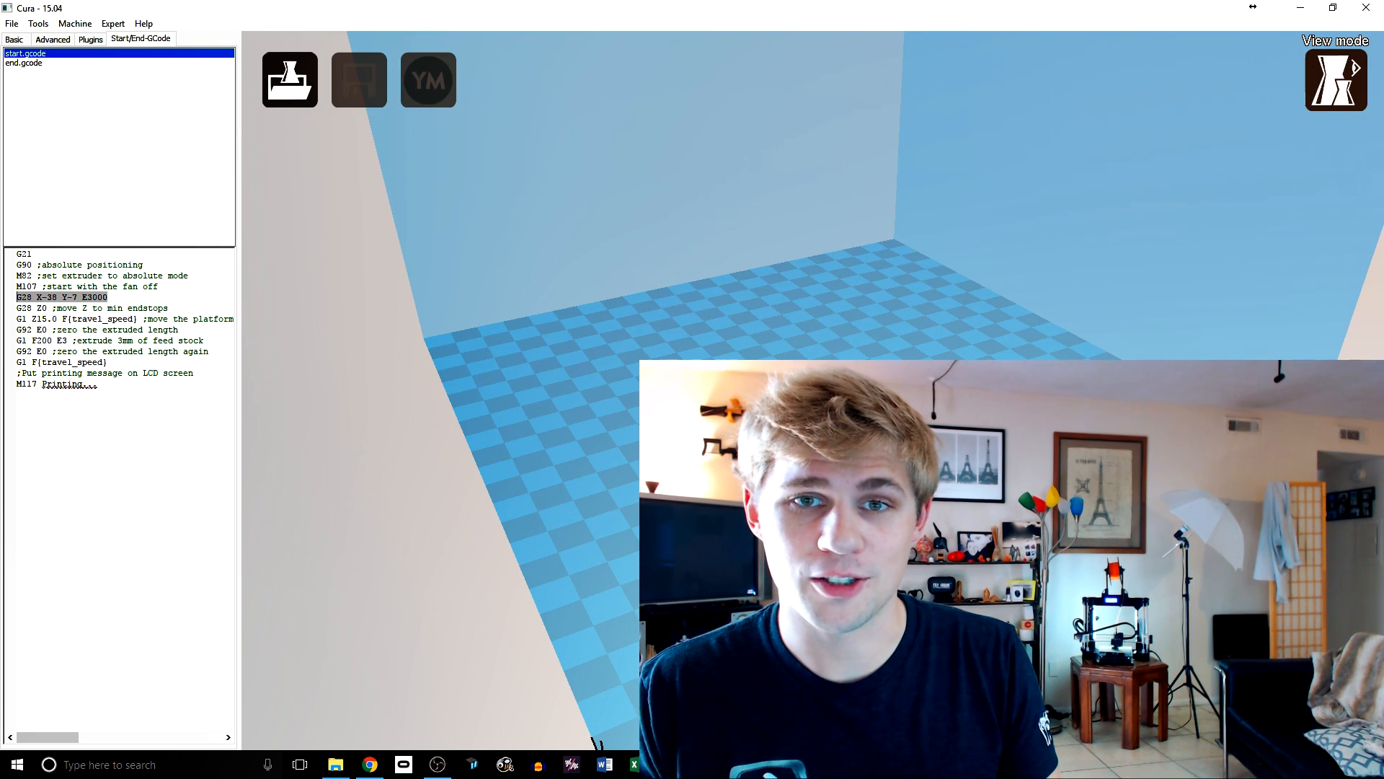
pyautogui.click(369, 764)
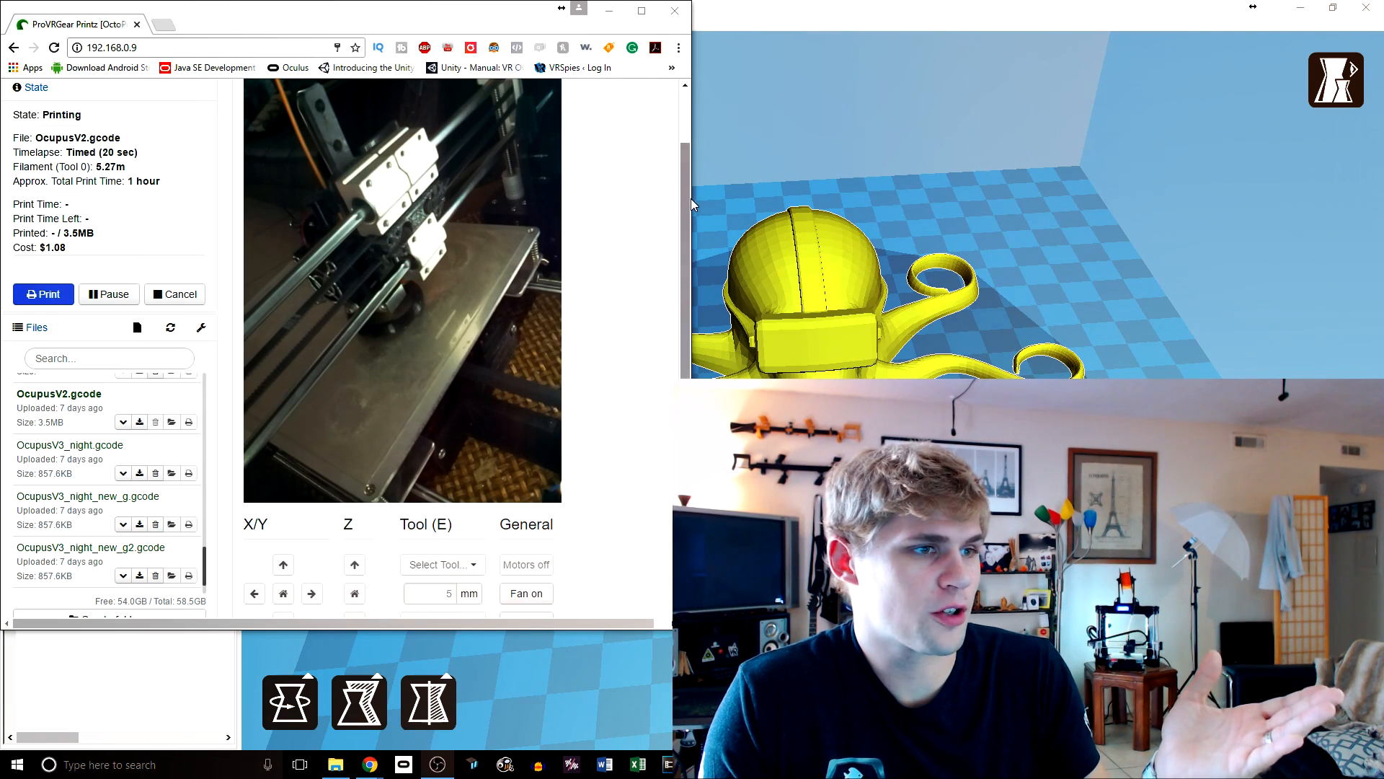
# Monitor the OcupusV2 print, alternating between the webcam controls and the hotend/bed temperature graph
pyautogui.scroll(3)
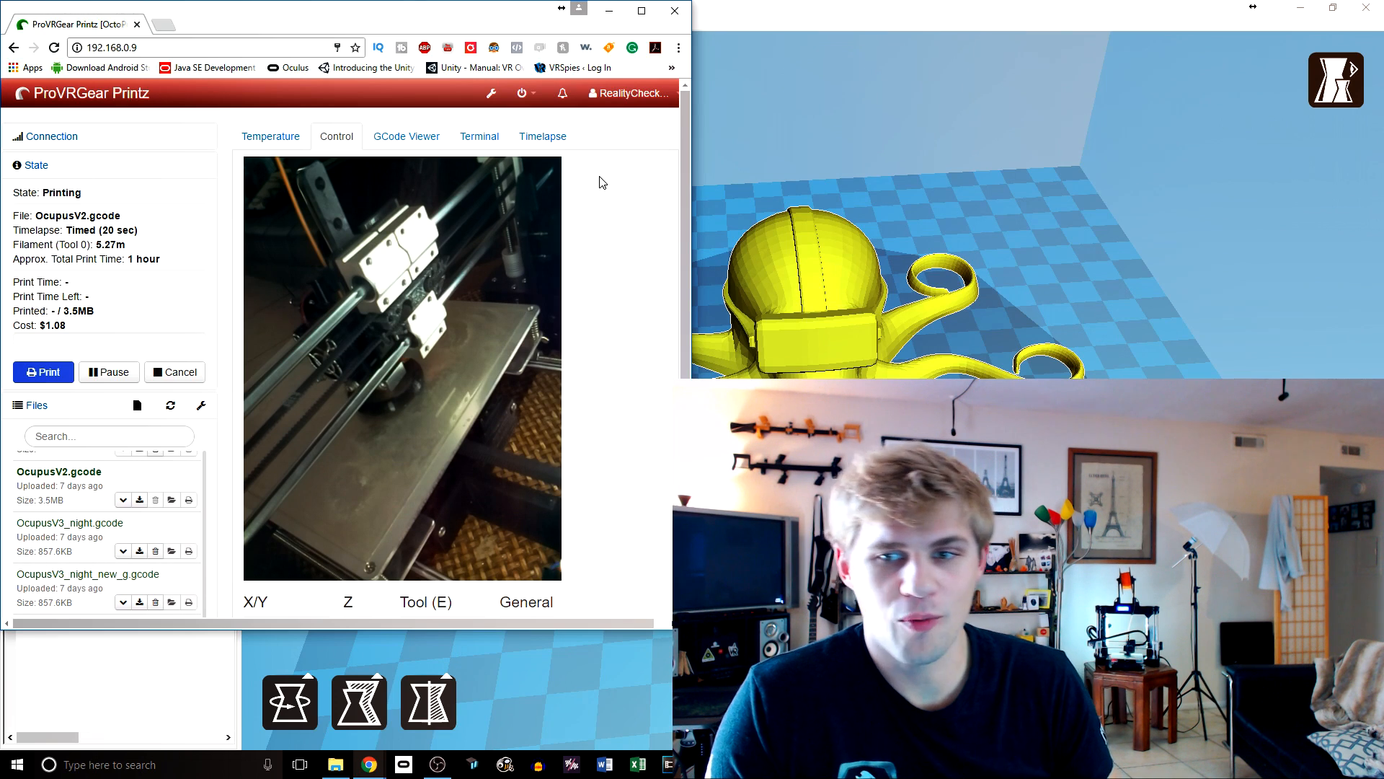
pyautogui.moveTo(581, 134)
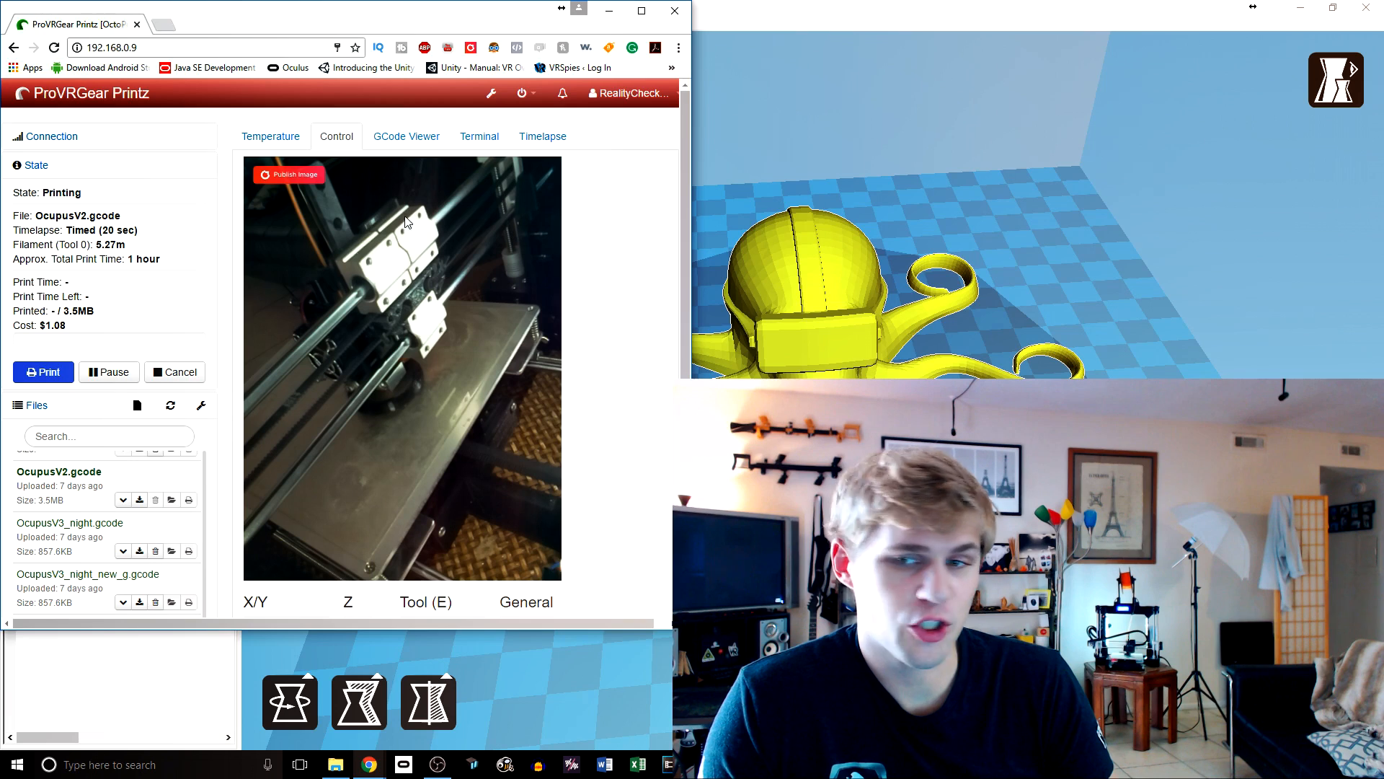
pyautogui.moveTo(520, 269)
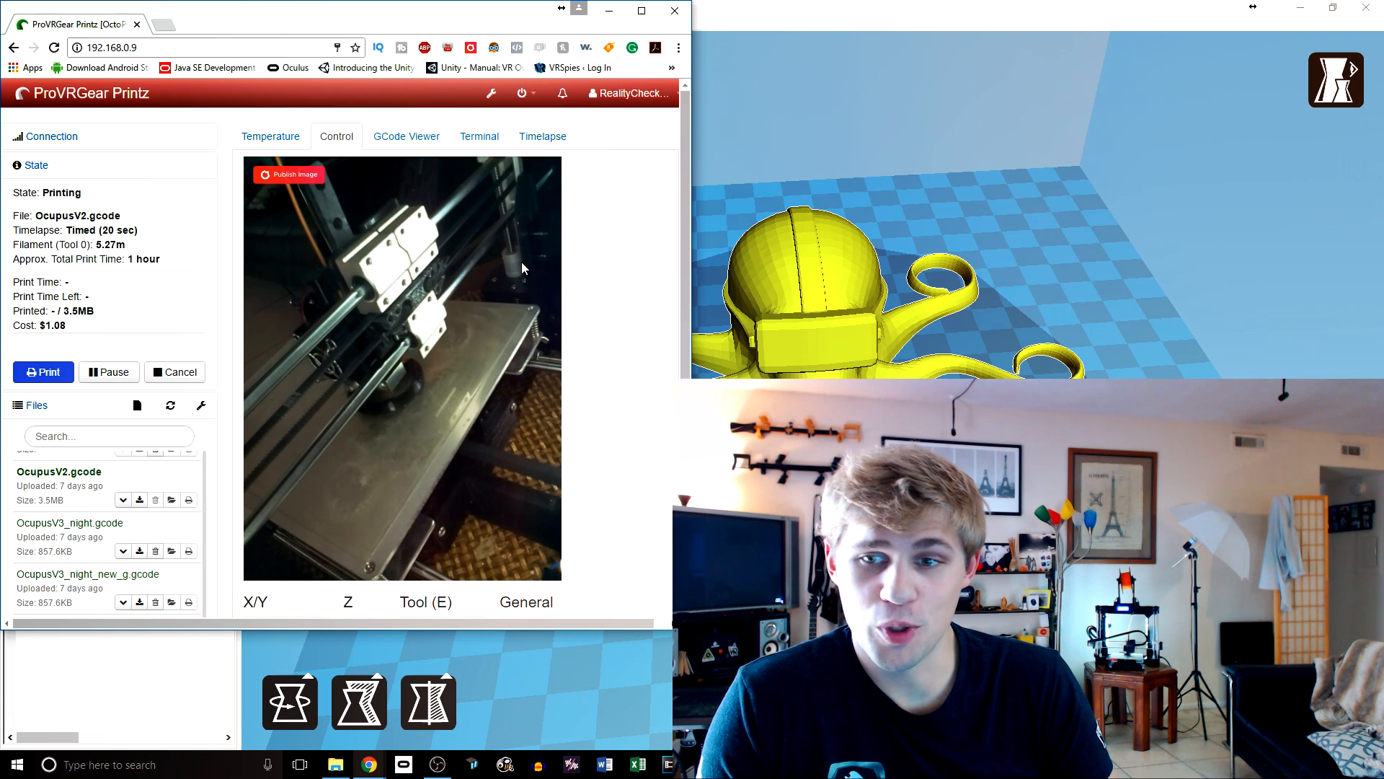
pyautogui.moveTo(467, 283)
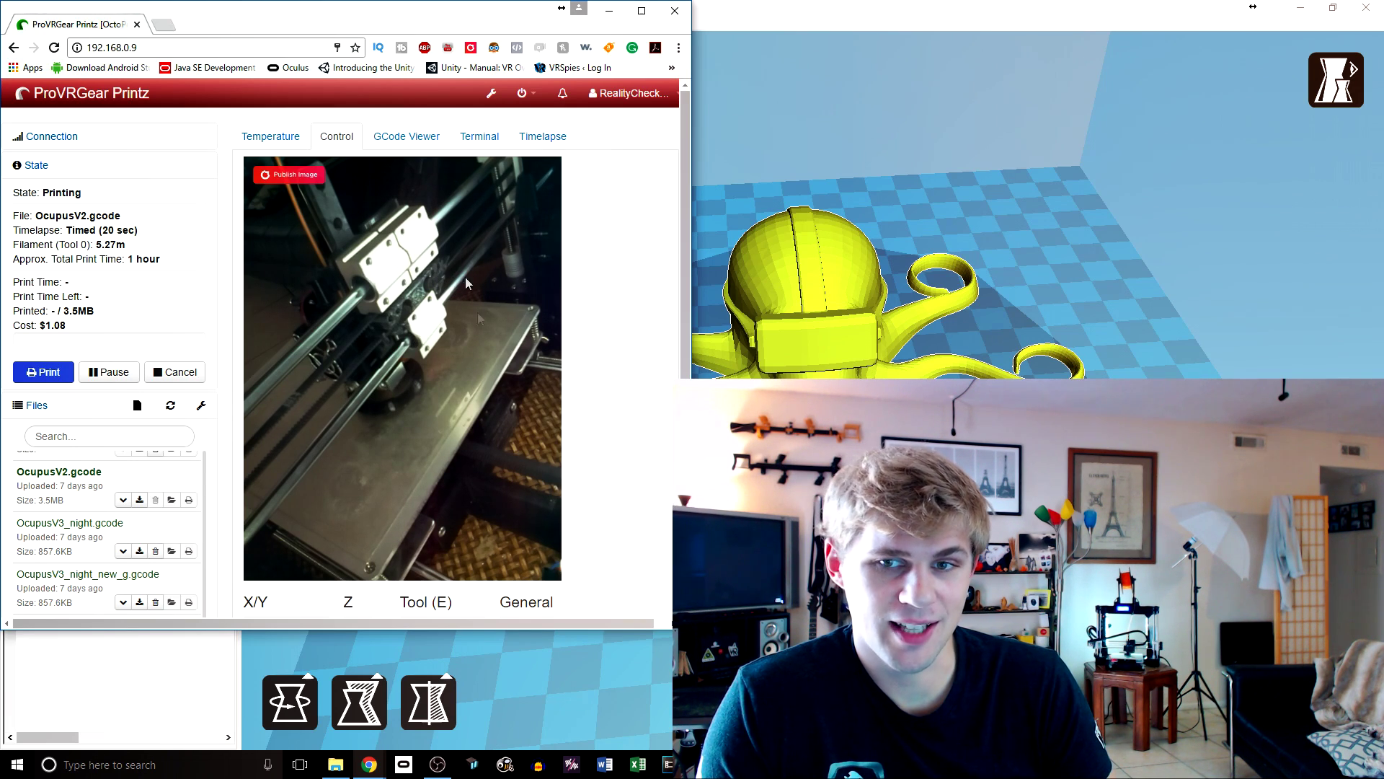
pyautogui.moveTo(402, 407)
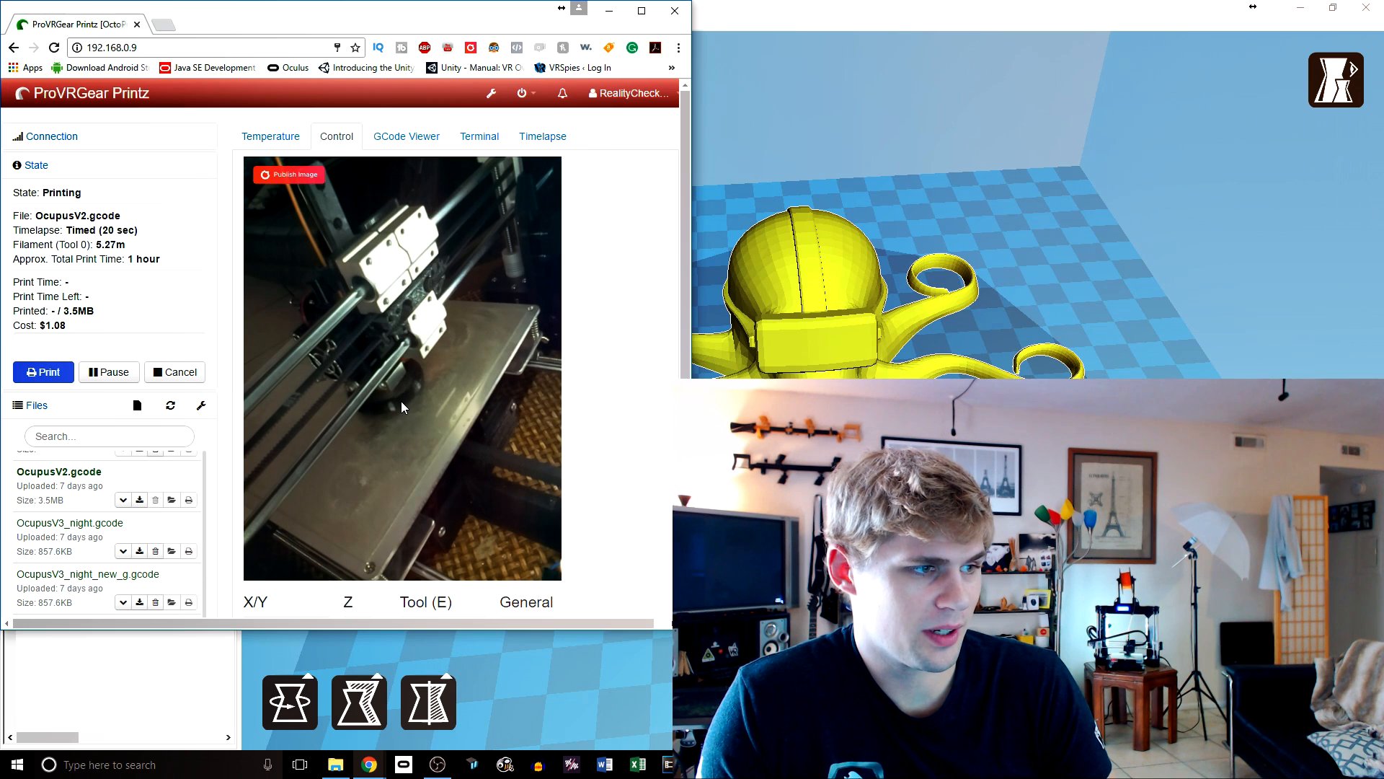
pyautogui.moveTo(344, 336)
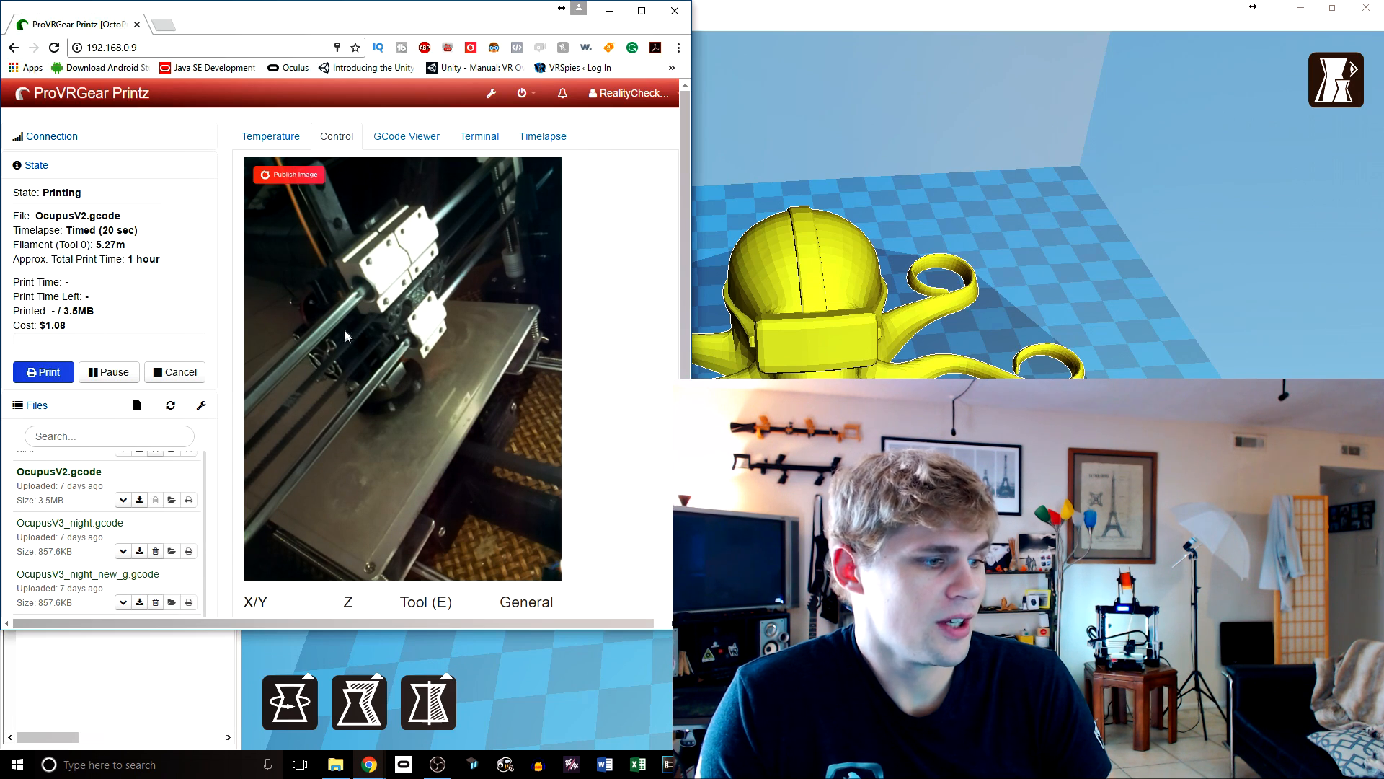
pyautogui.moveTo(282, 462)
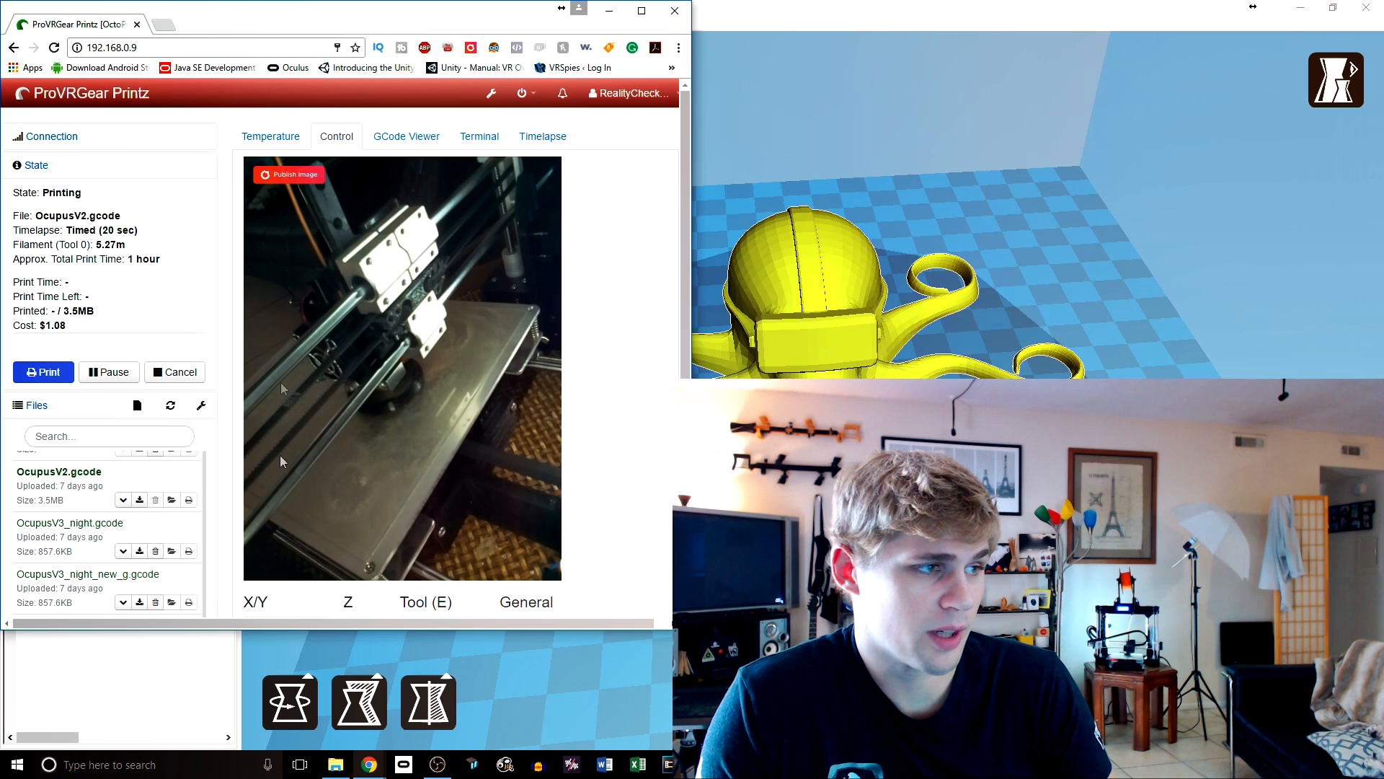
pyautogui.click(270, 136)
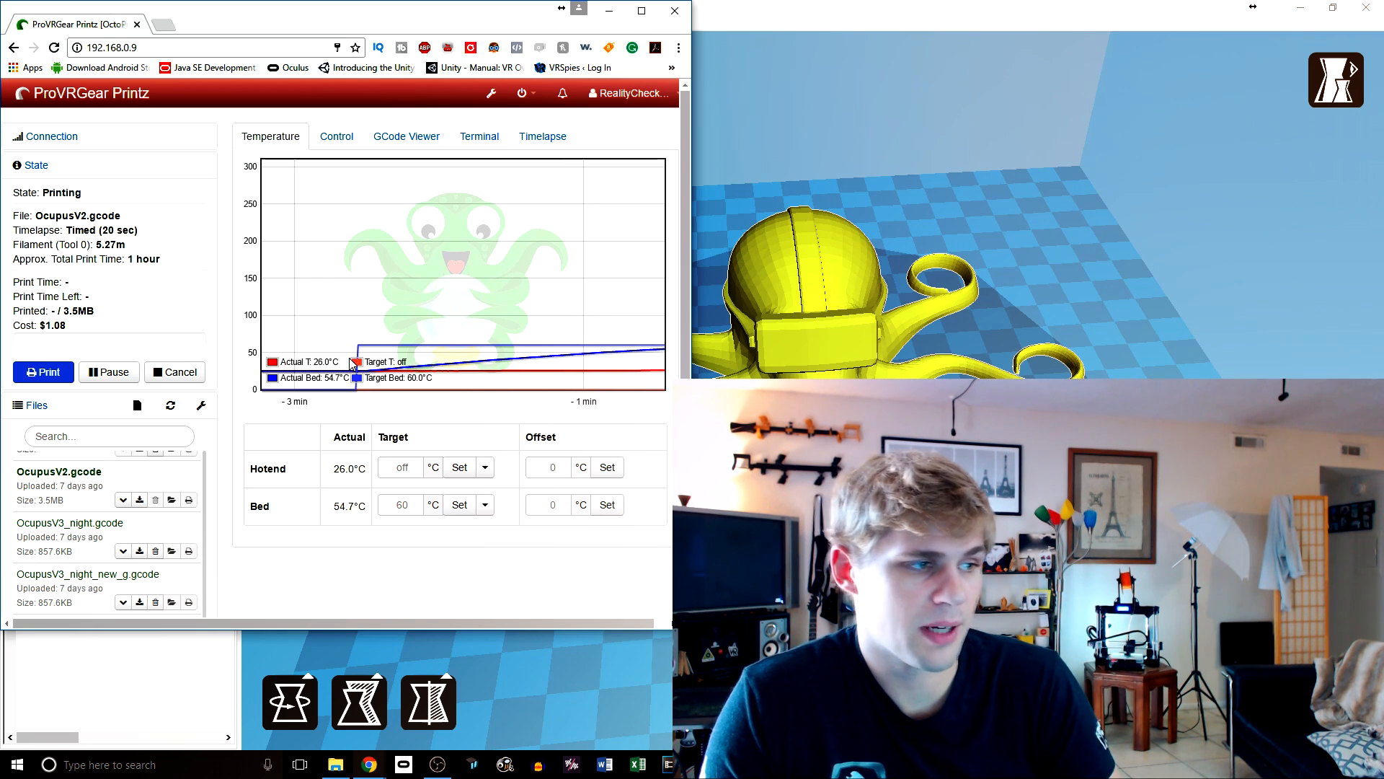
pyautogui.click(336, 136)
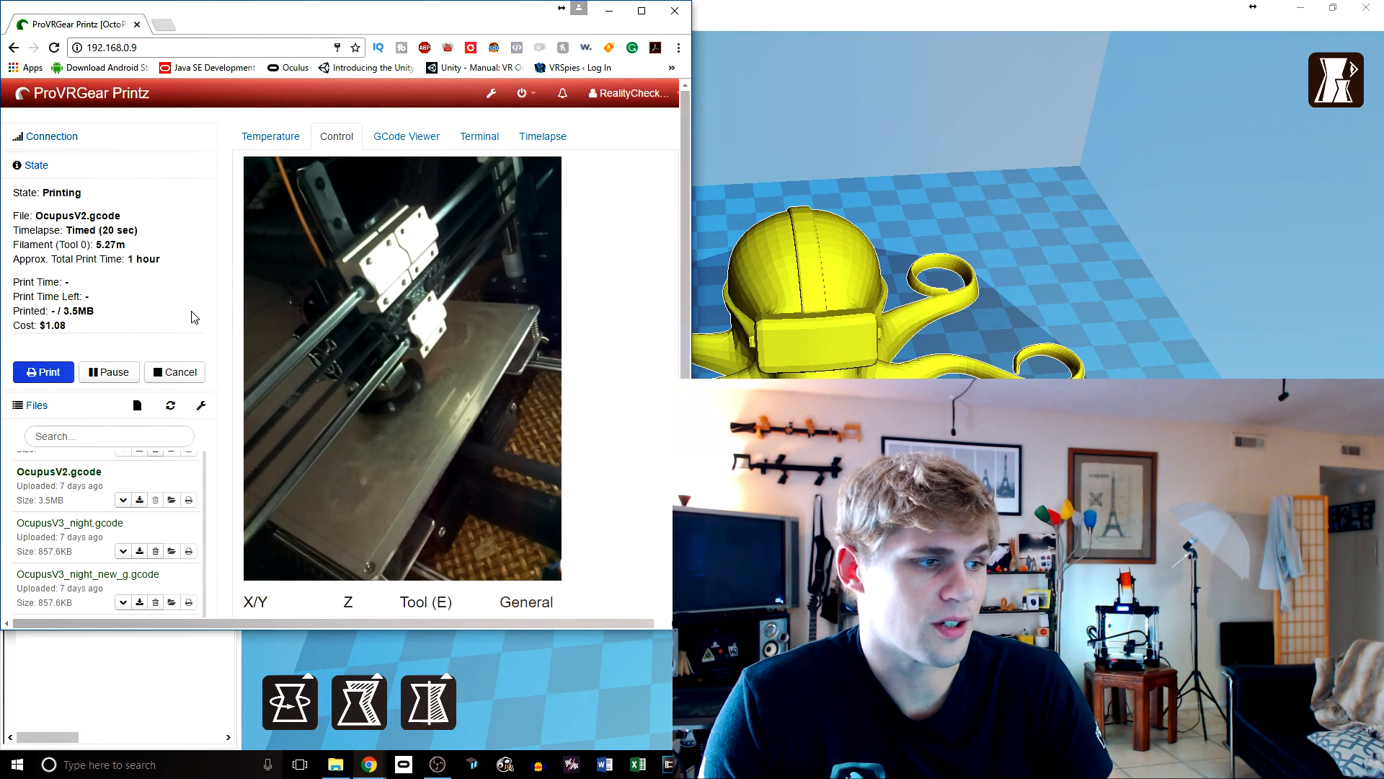
pyautogui.click(270, 136)
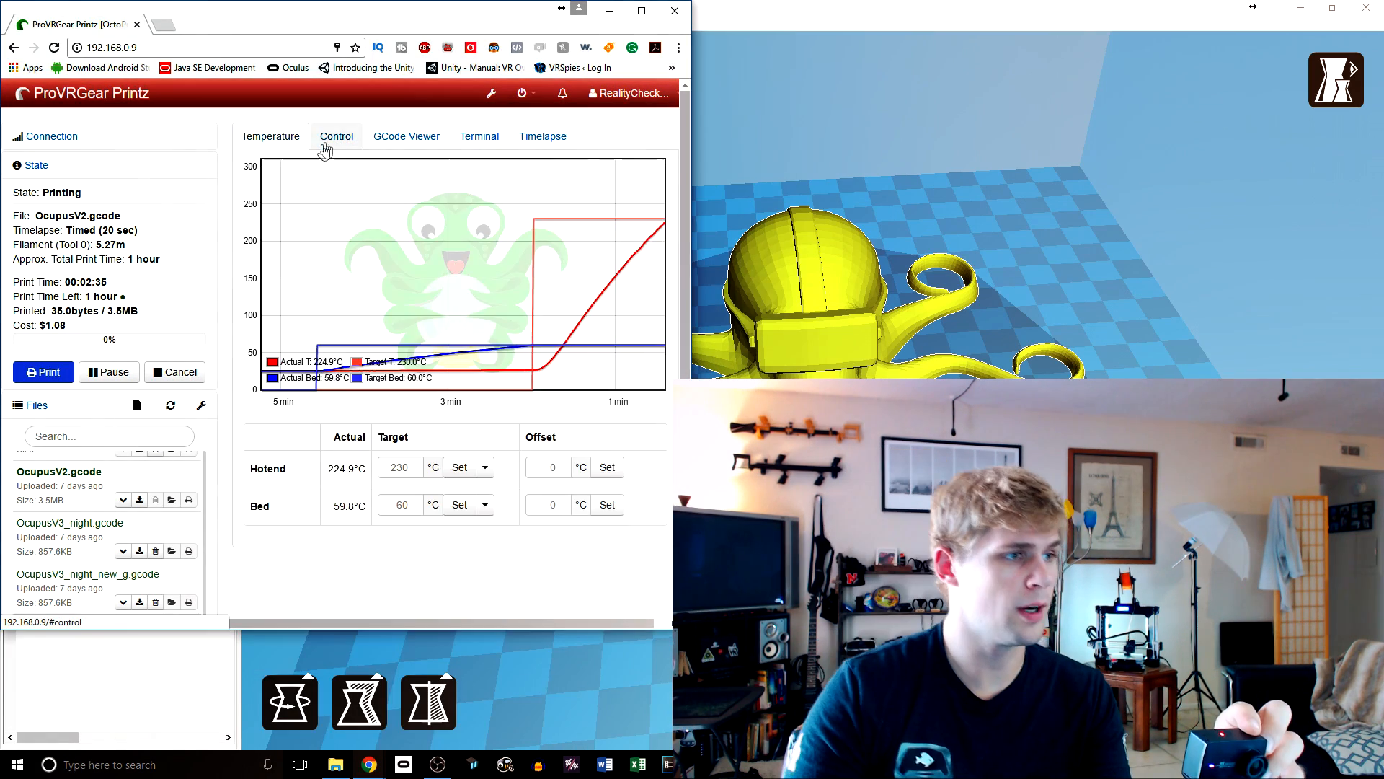